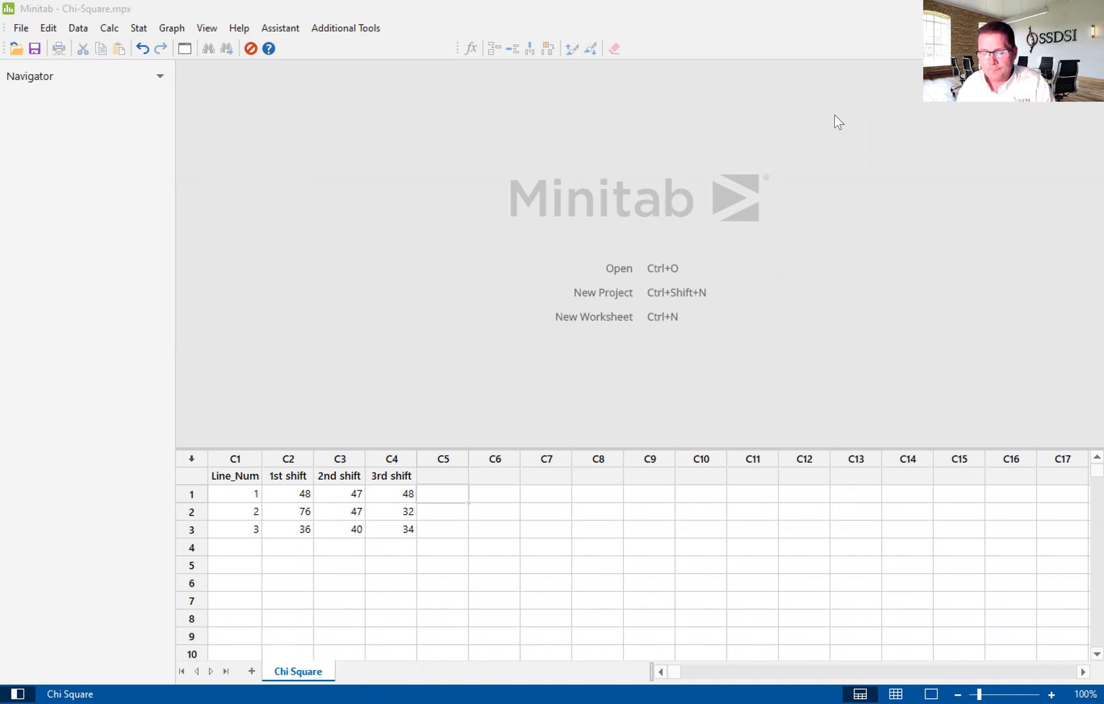
pyautogui.moveTo(794, 124)
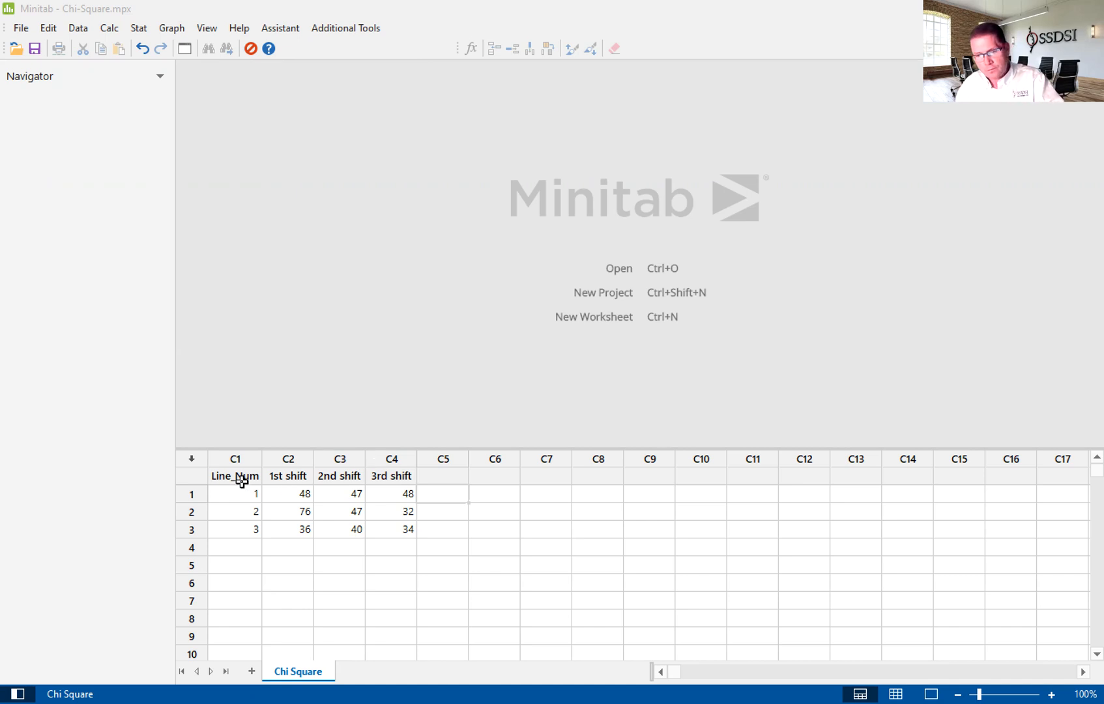
pyautogui.moveTo(216, 549)
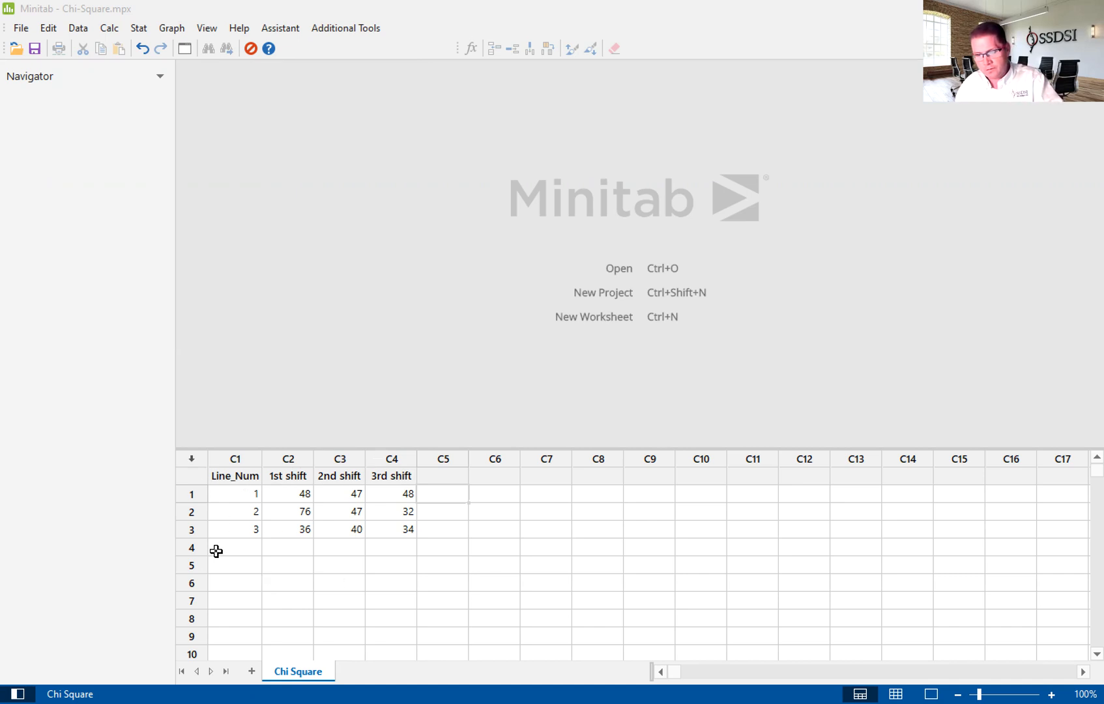
pyautogui.moveTo(465, 526)
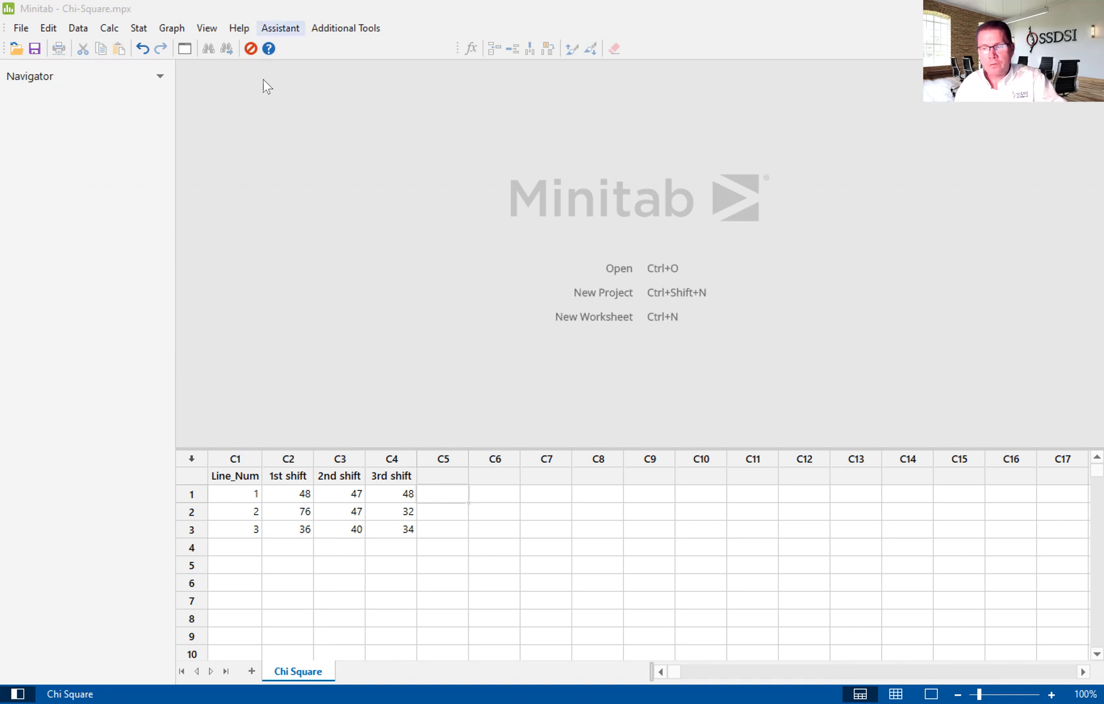
# Step: Open the Assistant's Hypothesis Tests chooser
pyautogui.click(280, 28)
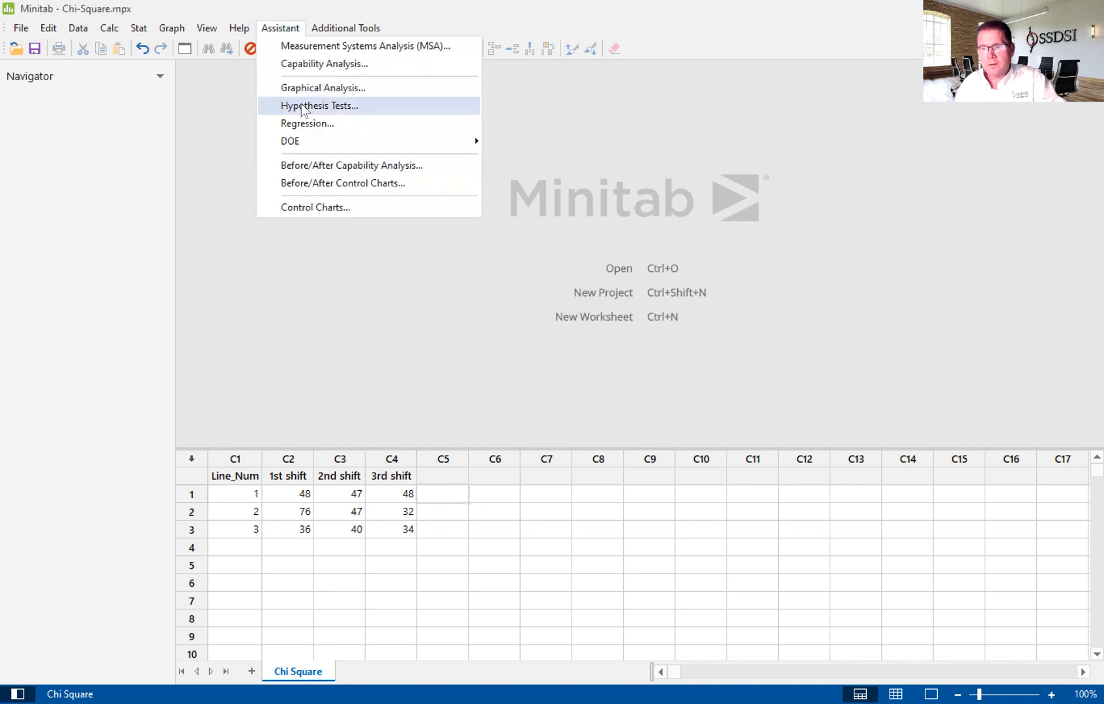
pyautogui.moveTo(319, 106)
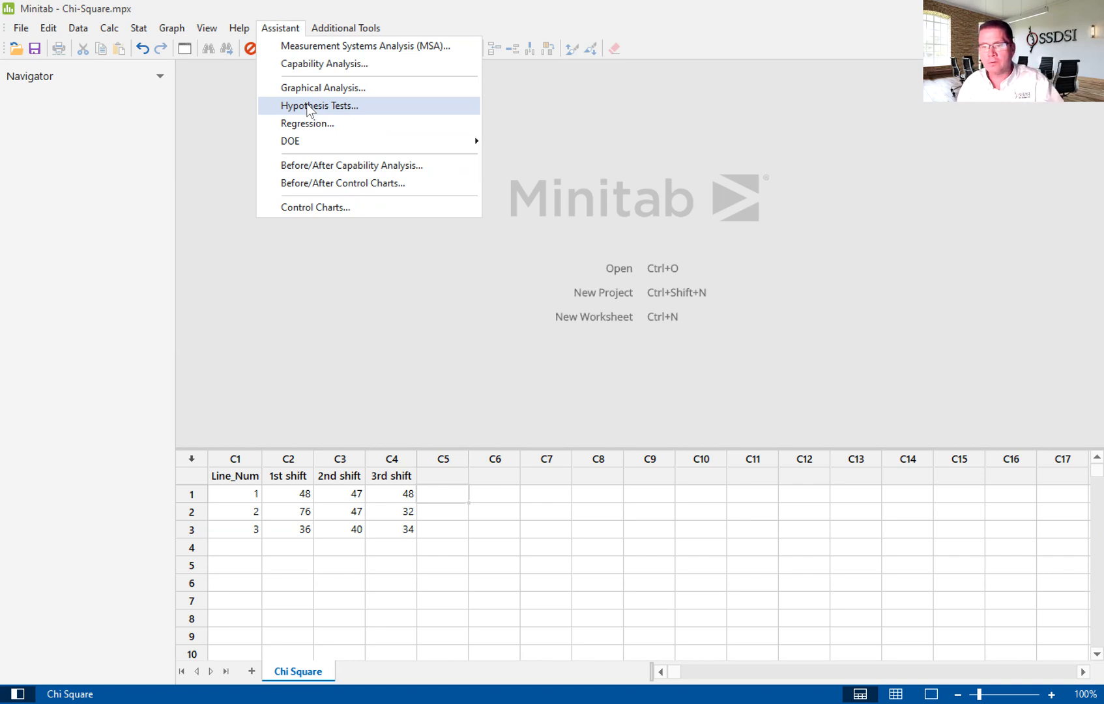
pyautogui.click(319, 105)
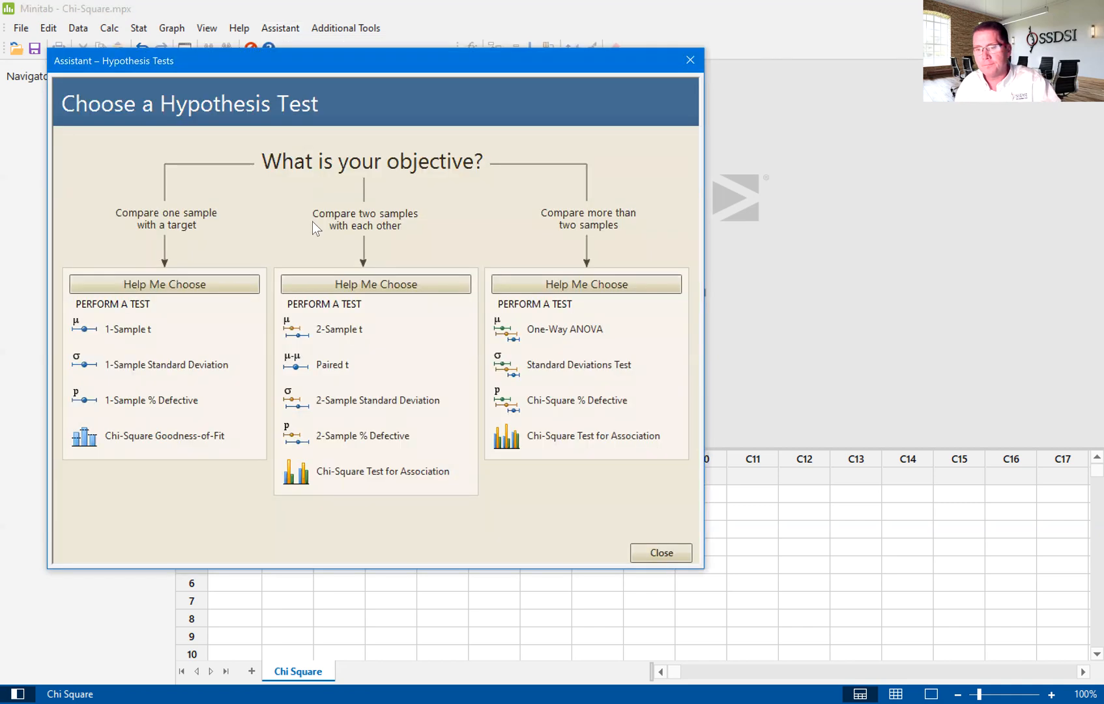
pyautogui.moveTo(534, 440)
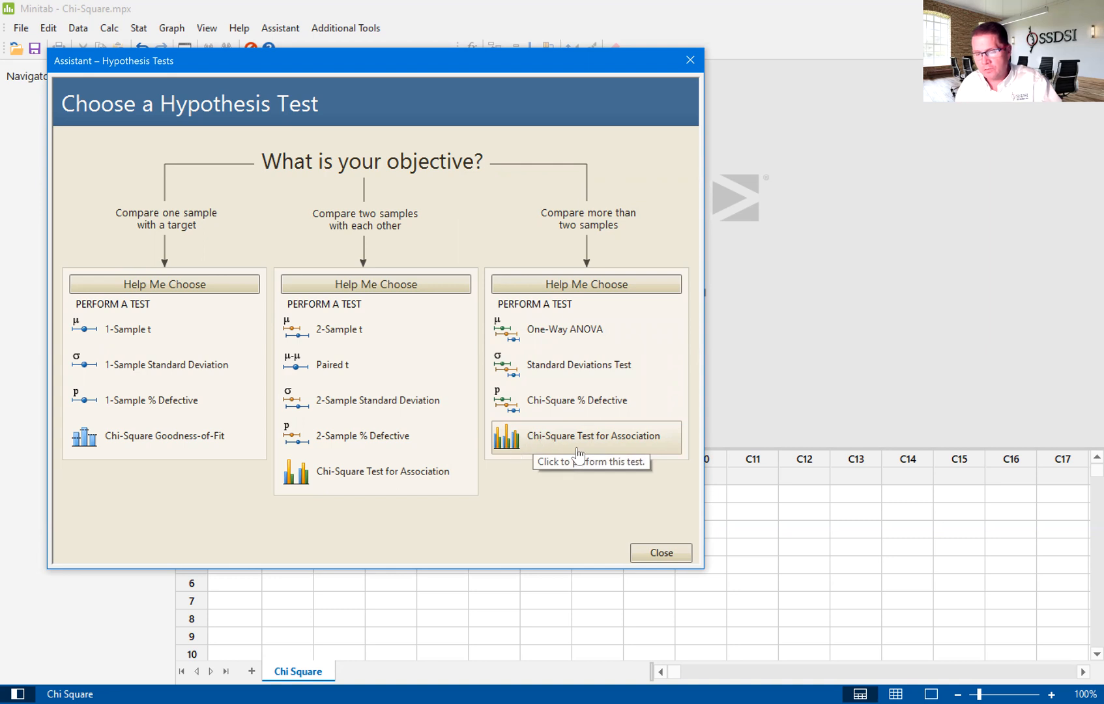
pyautogui.moveTo(568, 452)
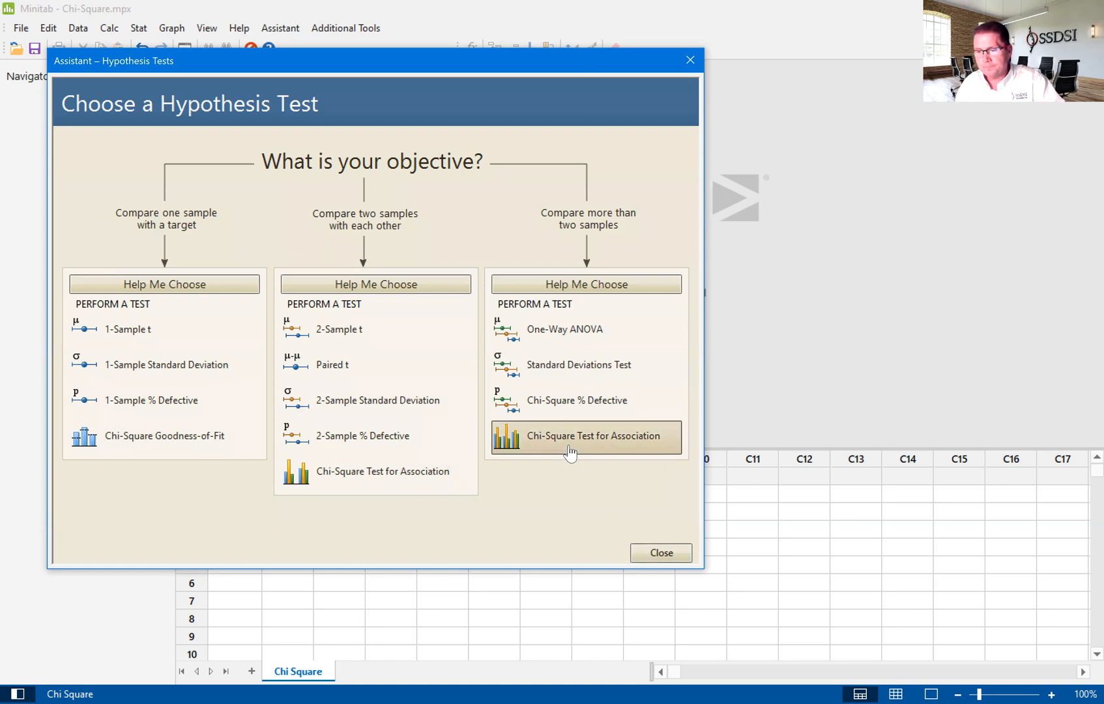
# Step: Choose Chi-Square Test for Association and keep the alpha level at 0.05
pyautogui.click(586, 436)
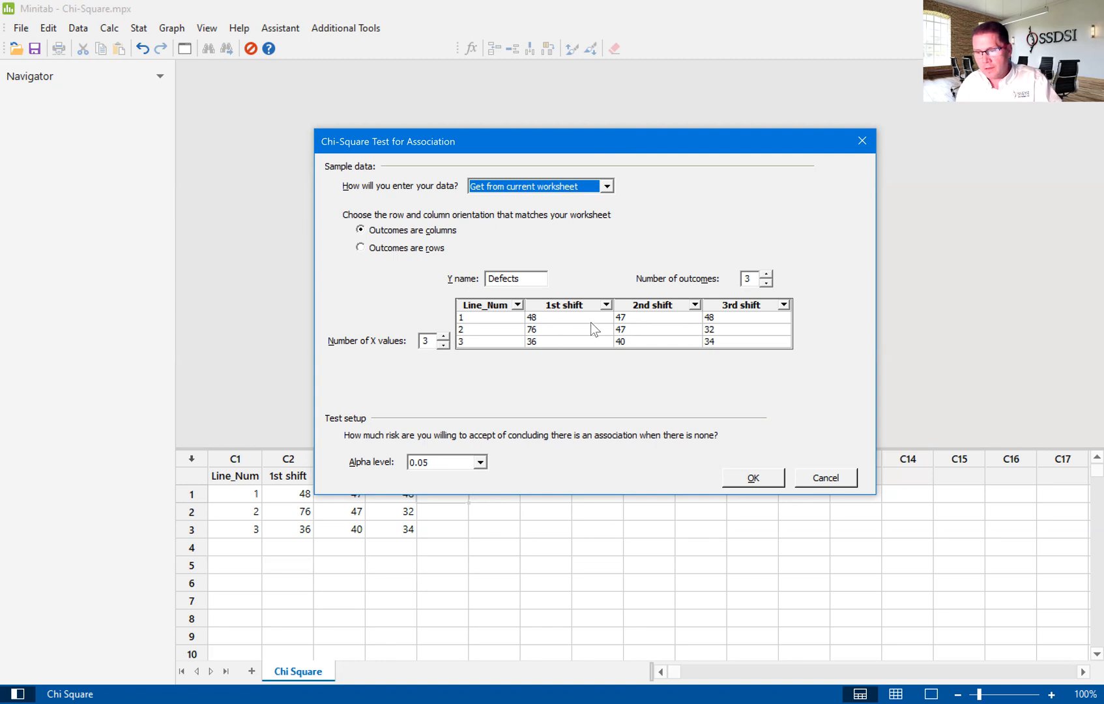
pyautogui.moveTo(567, 352)
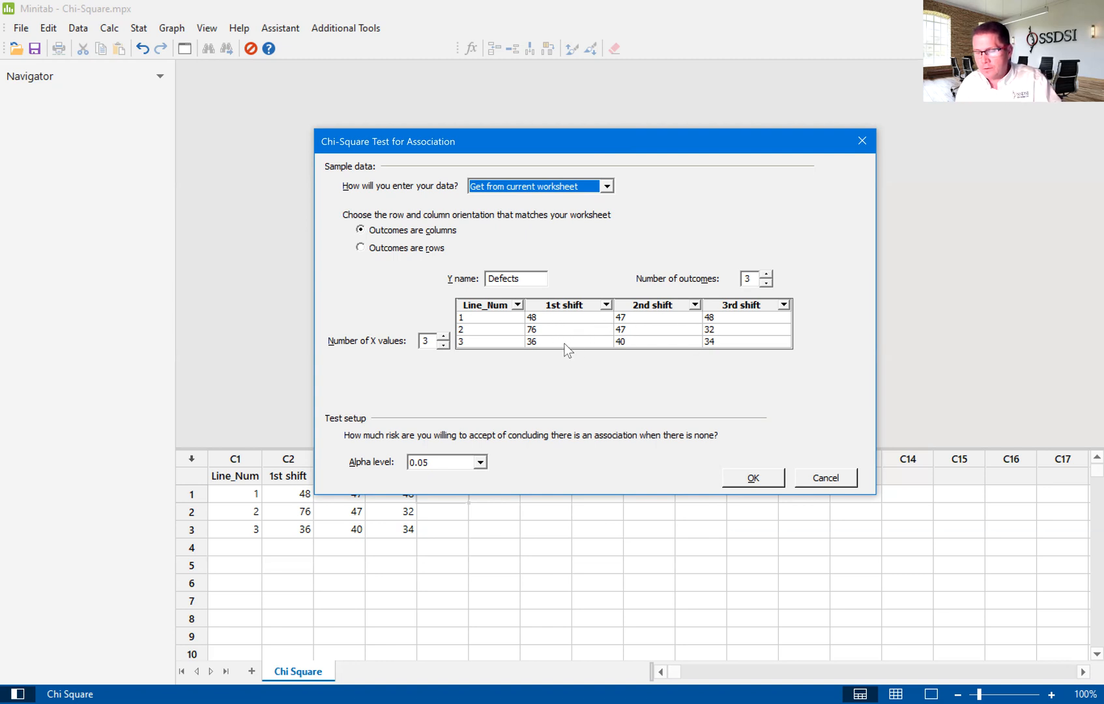
pyautogui.moveTo(676, 318)
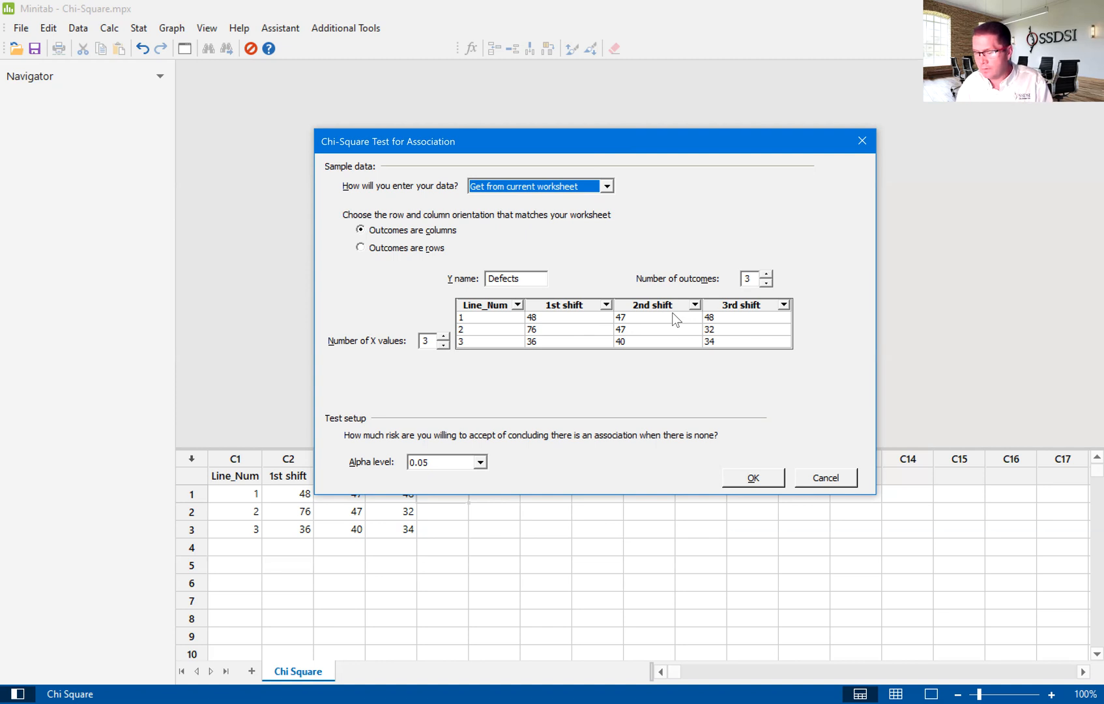
pyautogui.moveTo(469, 478)
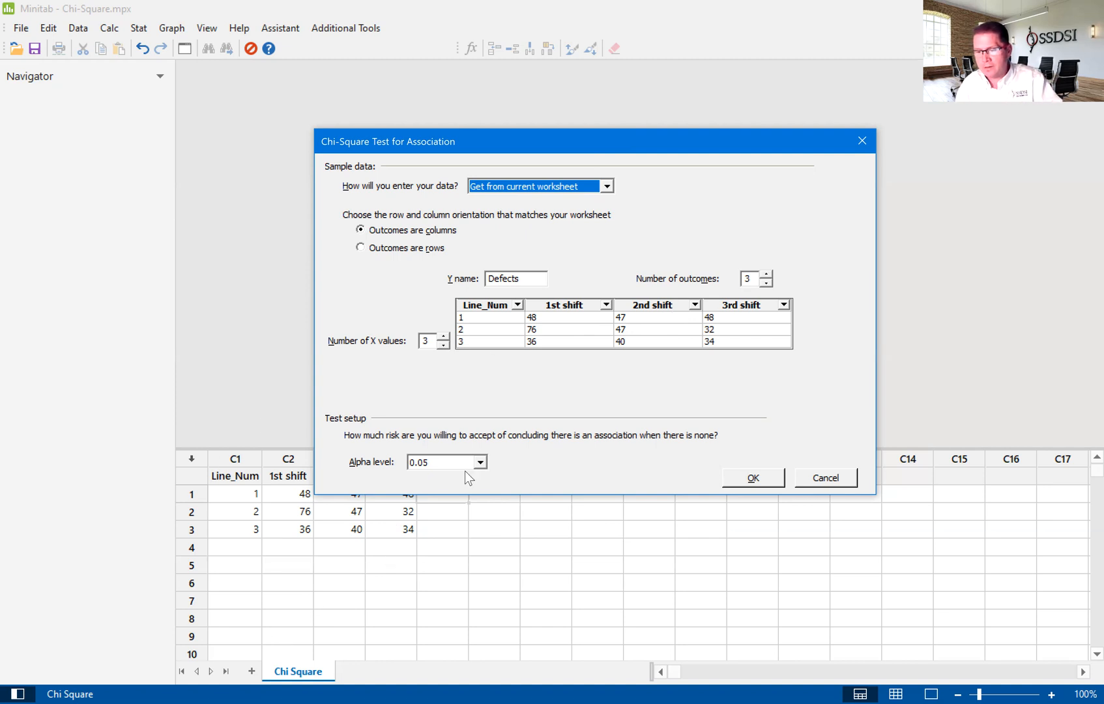
pyautogui.click(481, 462)
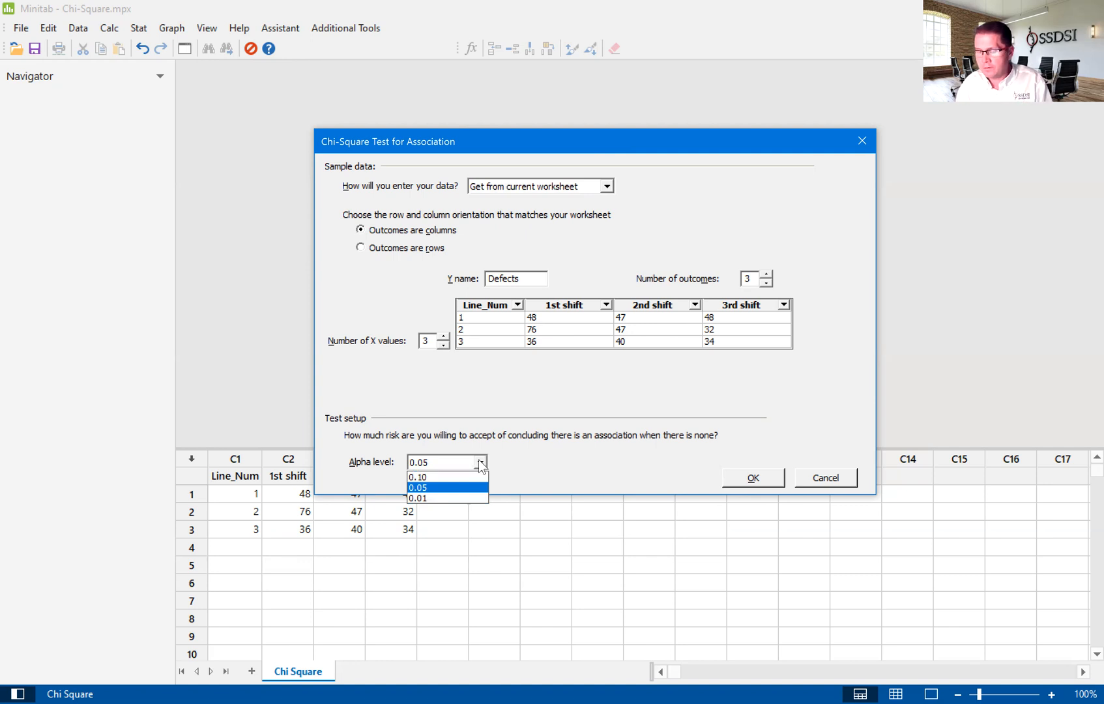
pyautogui.moveTo(437, 490)
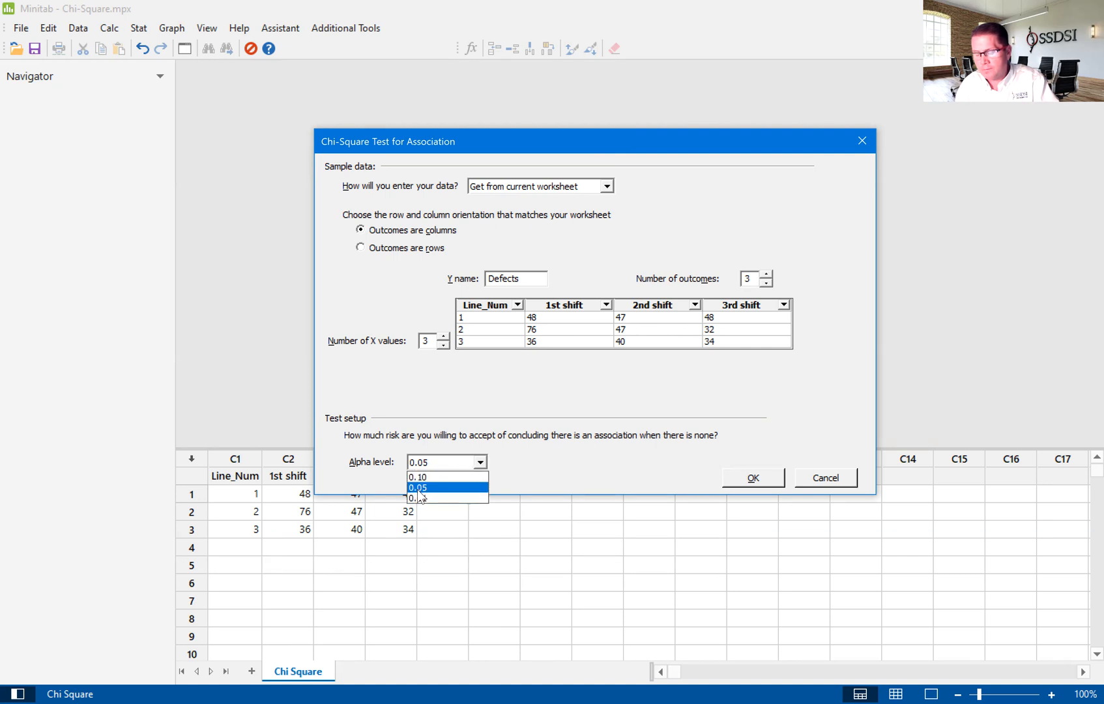
pyautogui.click(418, 487)
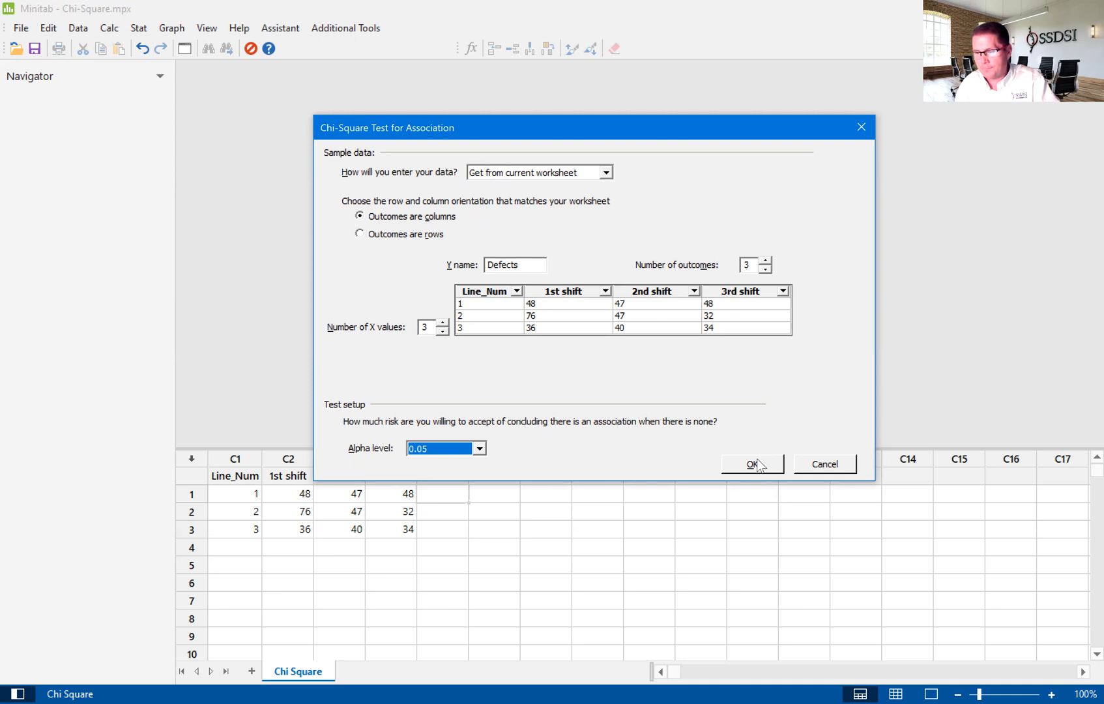
# Step: Run the chi-square test, scroll to the Report Card, and close its editor unchanged
pyautogui.click(751, 464)
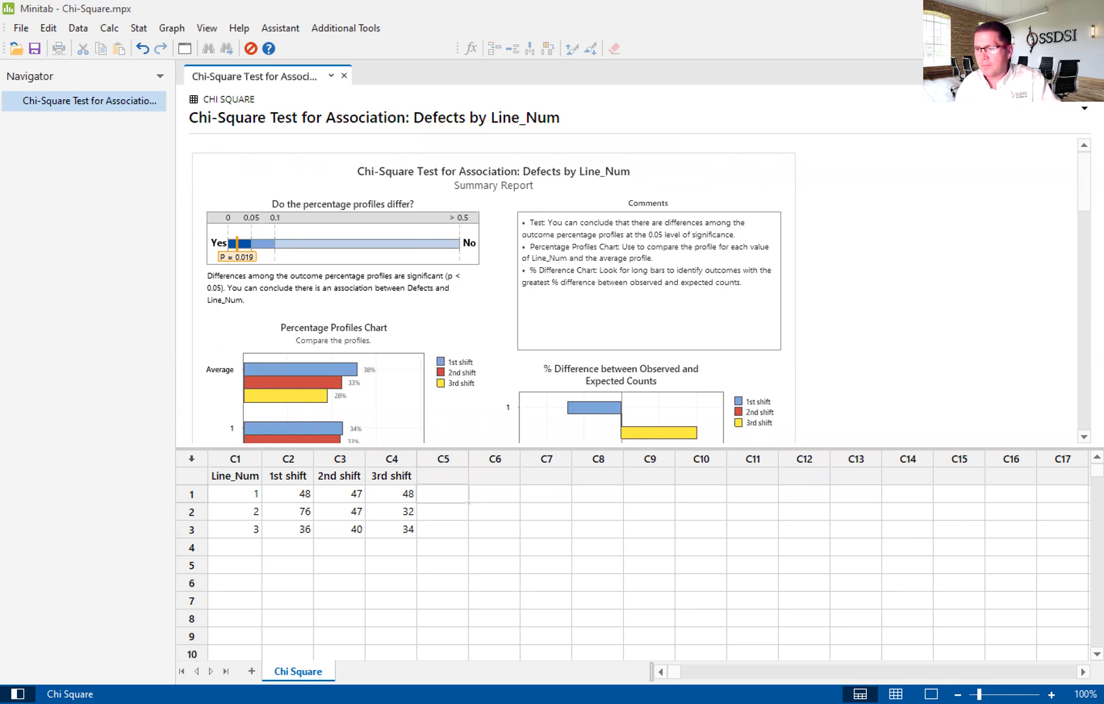
pyautogui.scroll(-3)
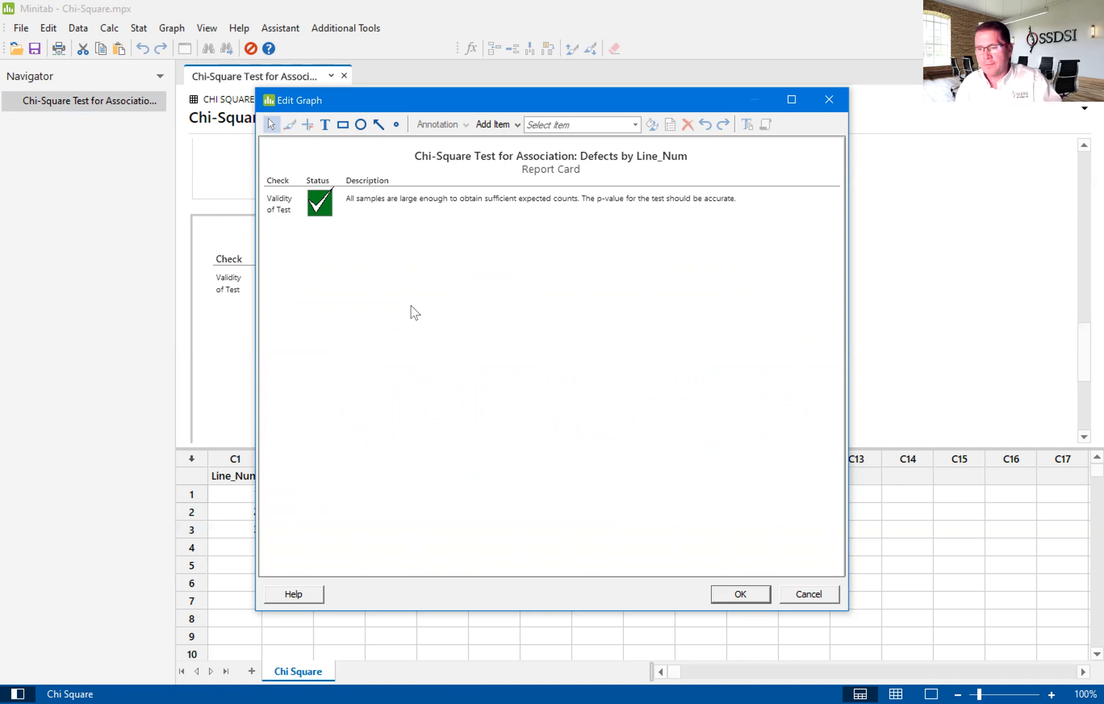
pyautogui.moveTo(806, 601)
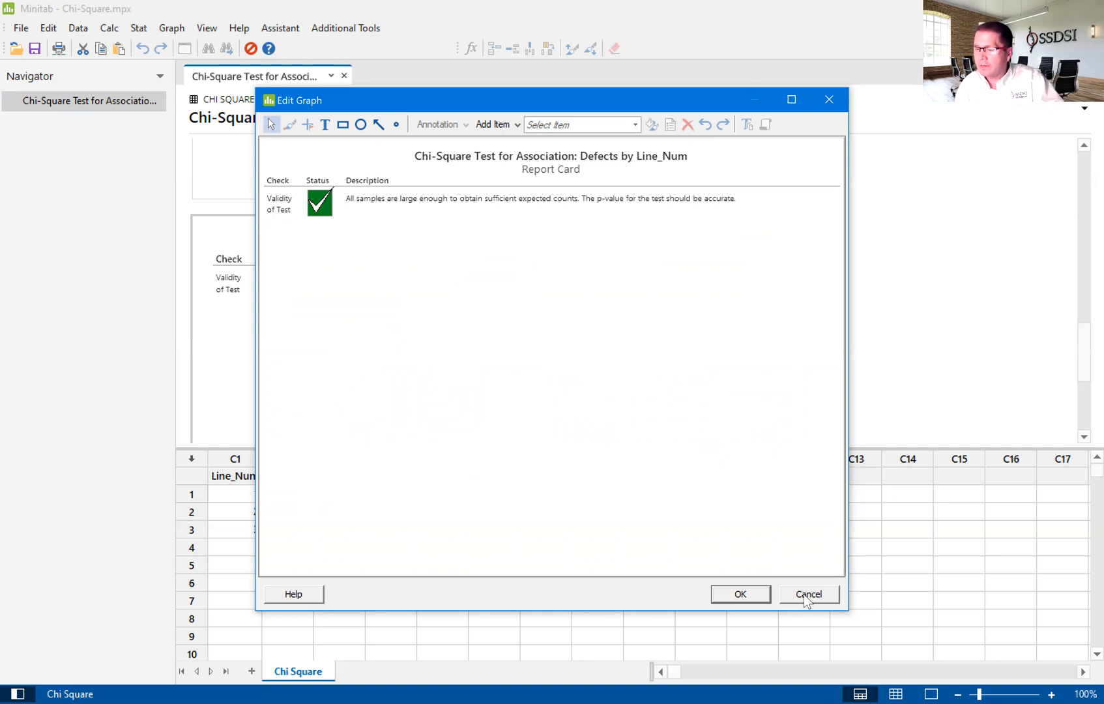
pyautogui.click(807, 595)
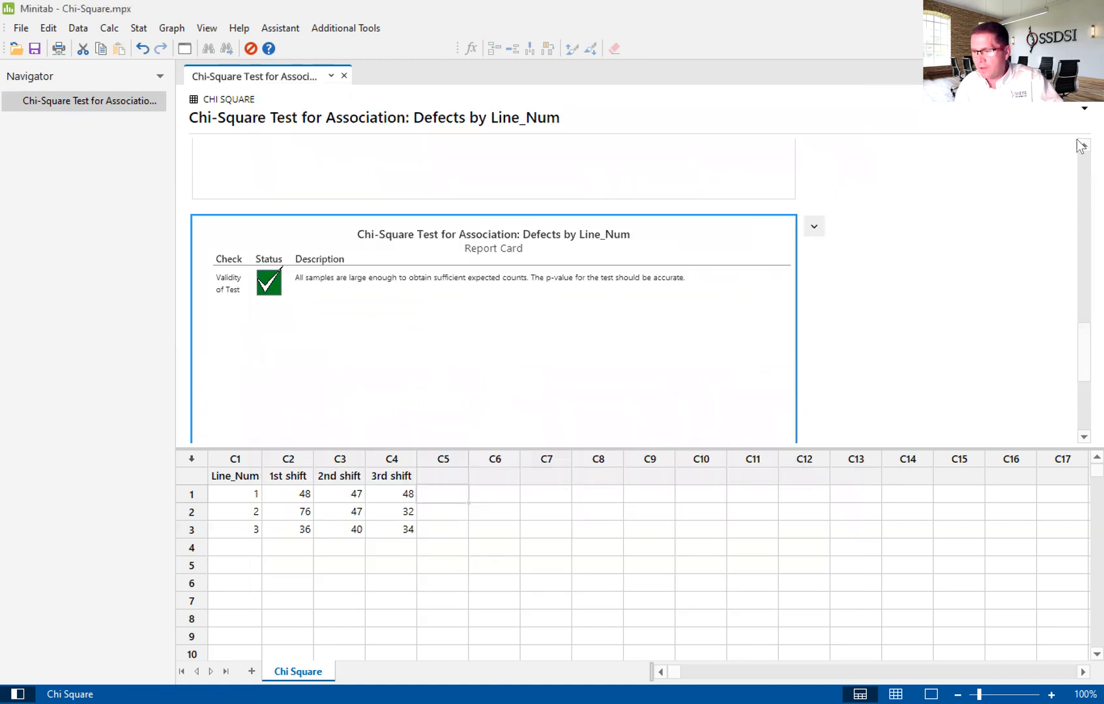
# Step: Scroll down to the Diagnostic Report of observed versus expected defect counts
pyautogui.scroll(-3)
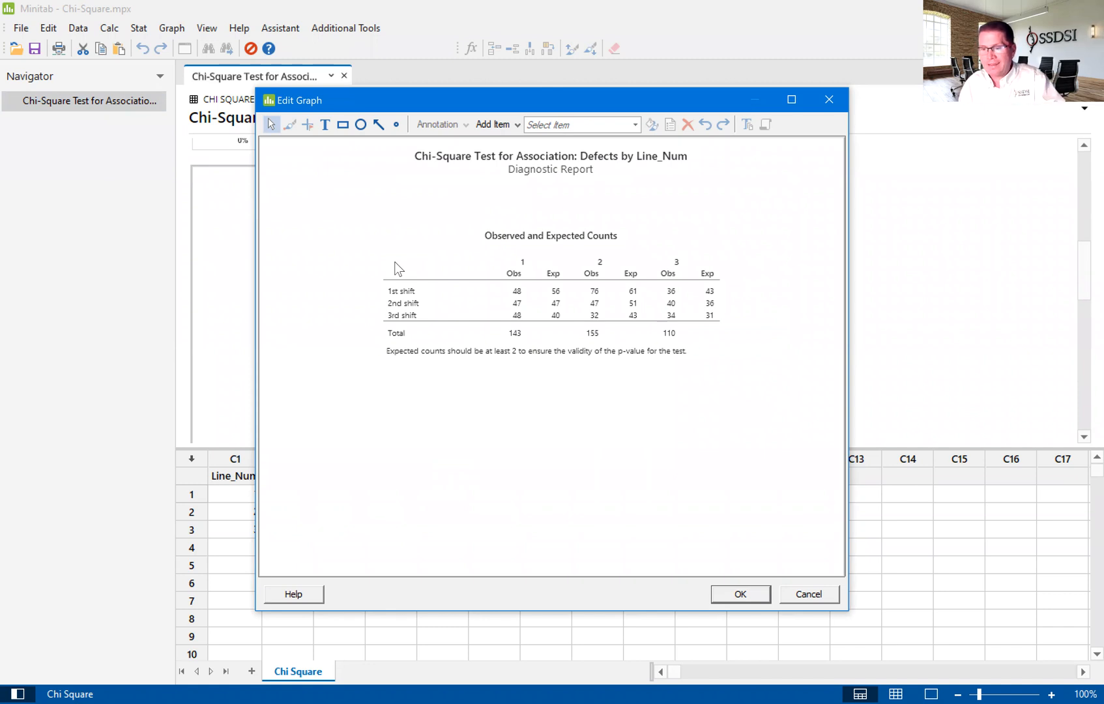
pyautogui.moveTo(394, 105)
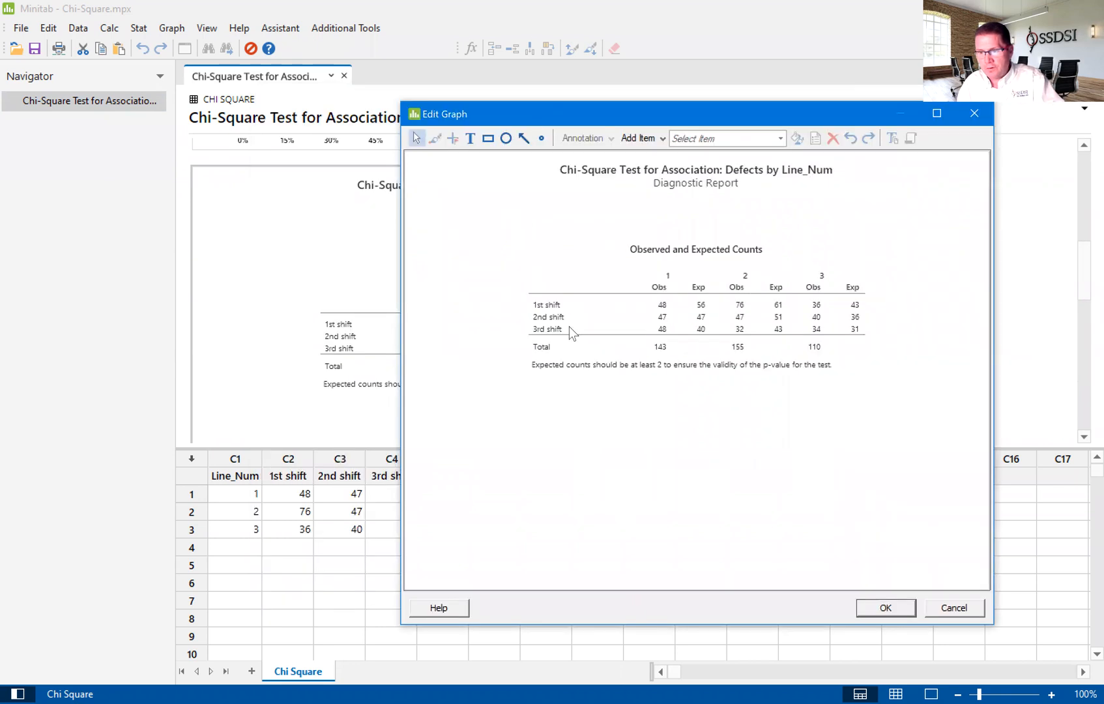
pyautogui.moveTo(672, 297)
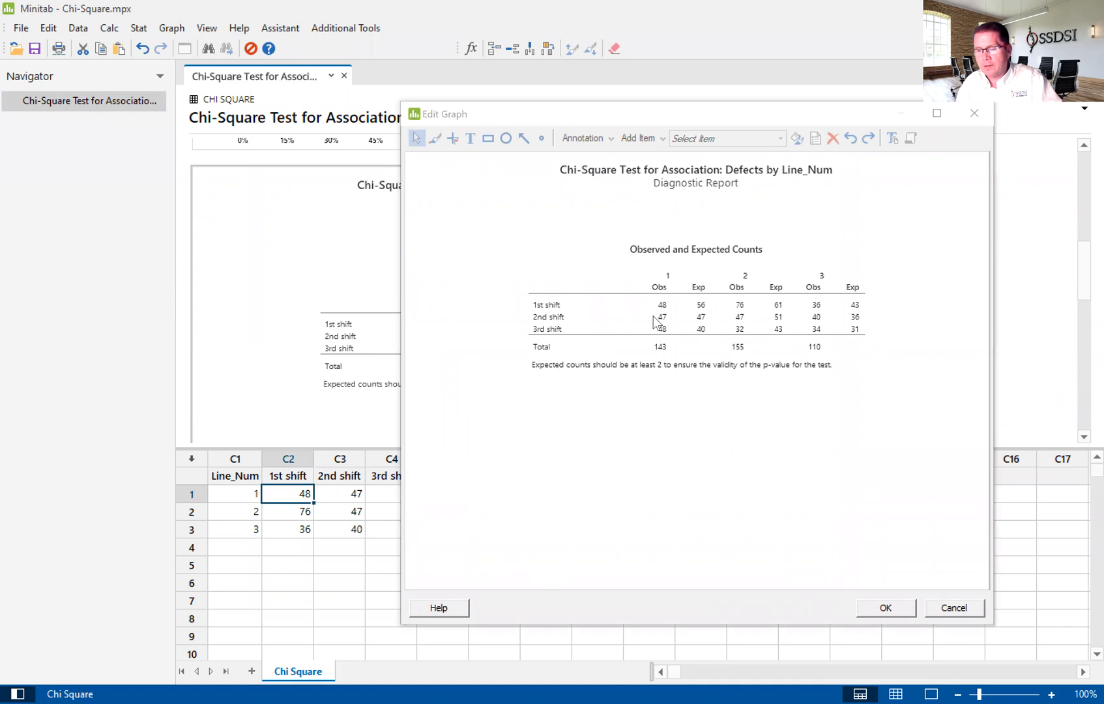
pyautogui.moveTo(662, 320)
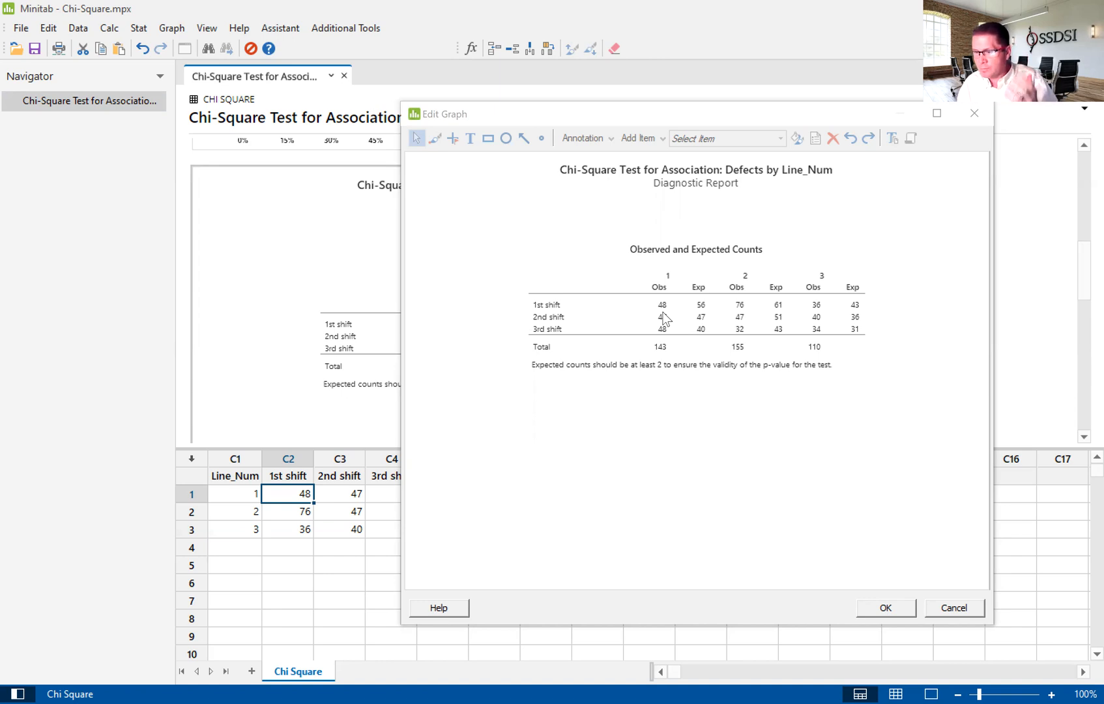
pyautogui.moveTo(904, 608)
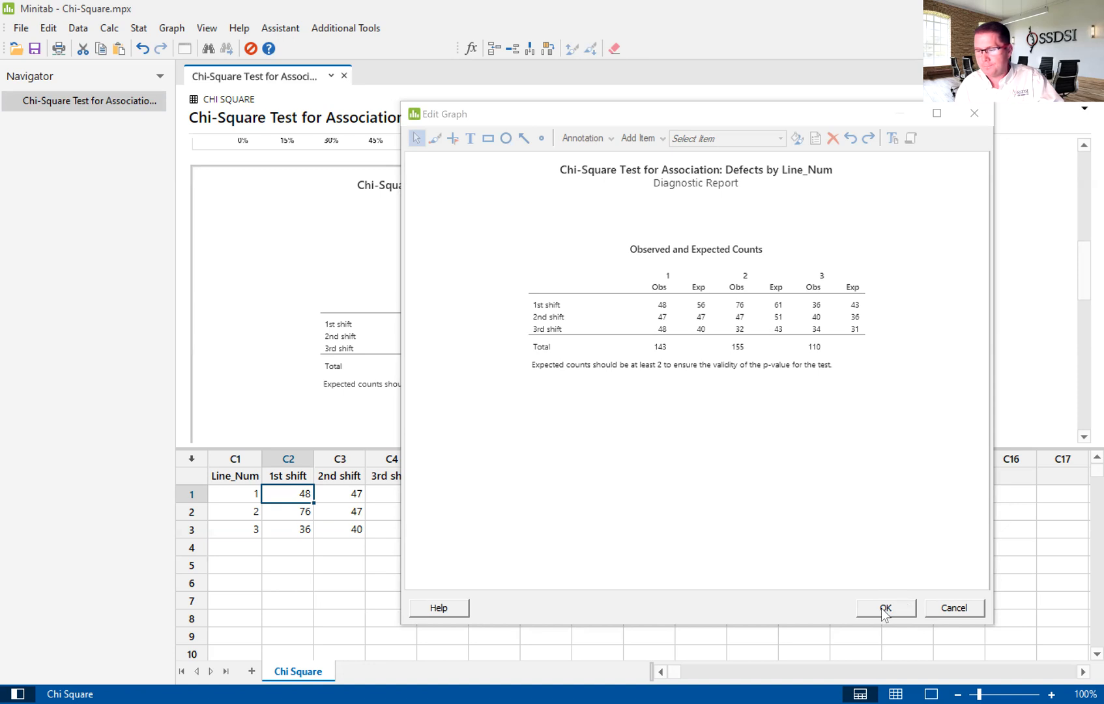
pyautogui.click(884, 608)
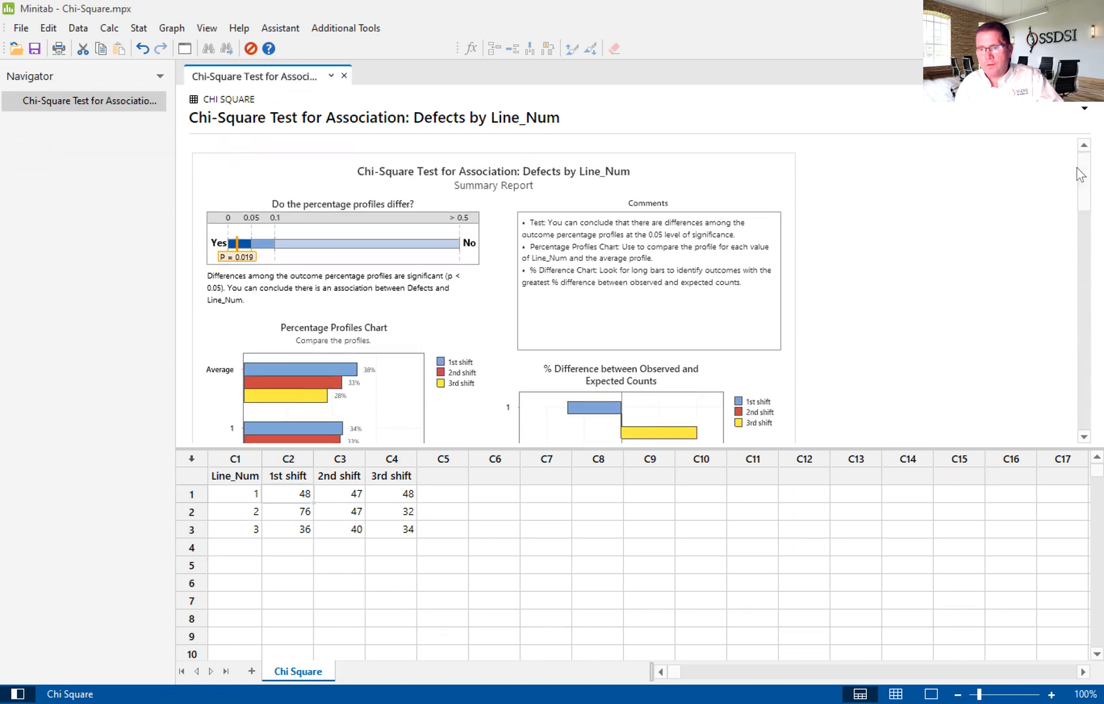
pyautogui.scroll(-3)
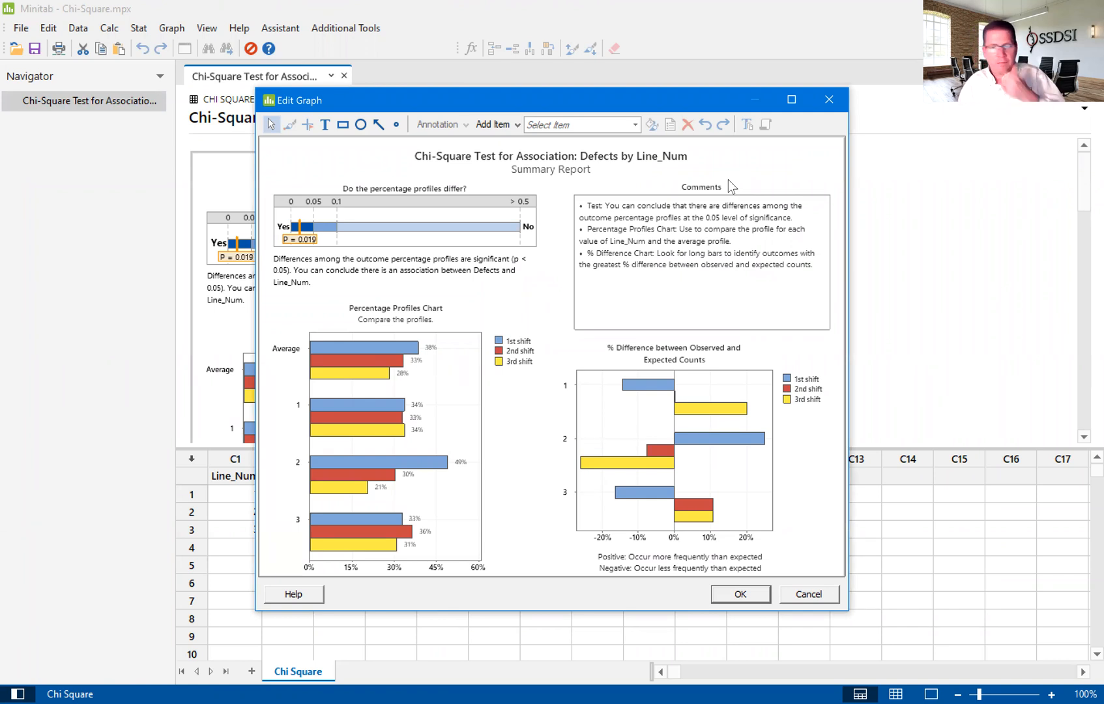
pyautogui.moveTo(174, 262)
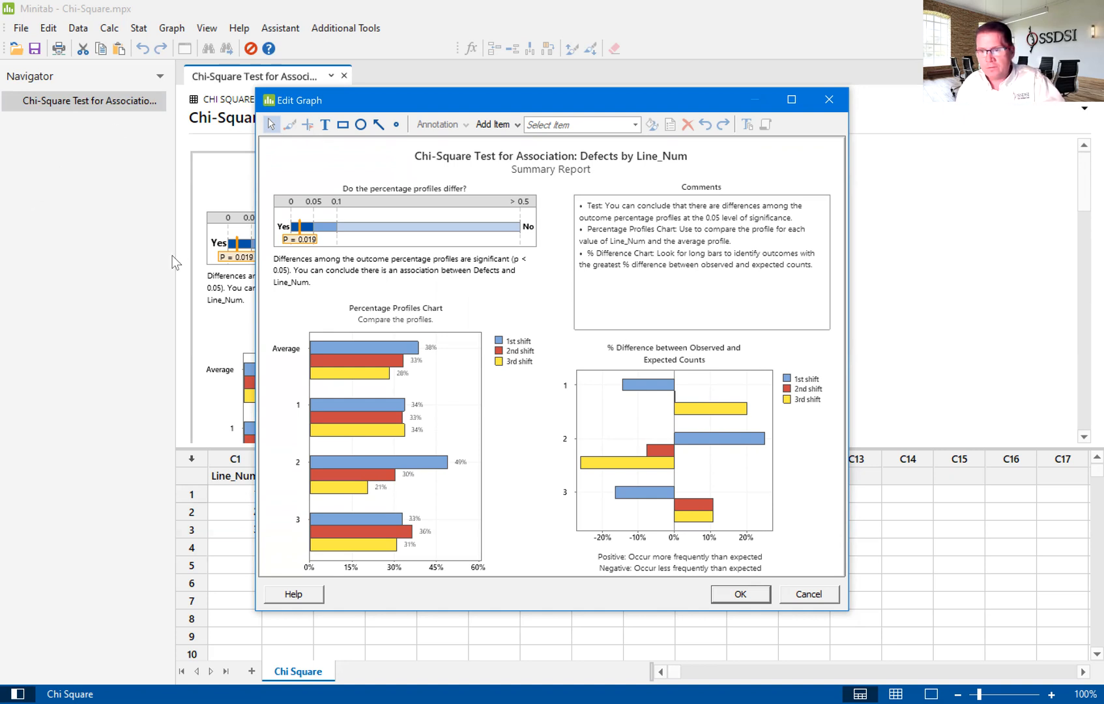
pyautogui.moveTo(347, 191)
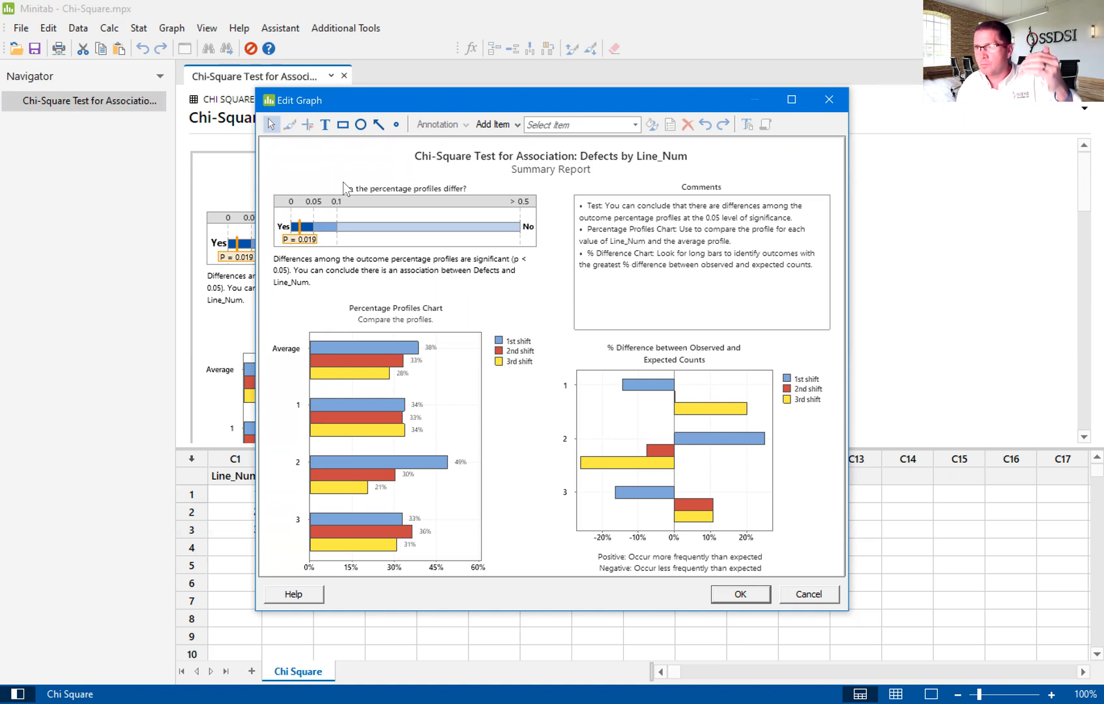
pyautogui.moveTo(244, 208)
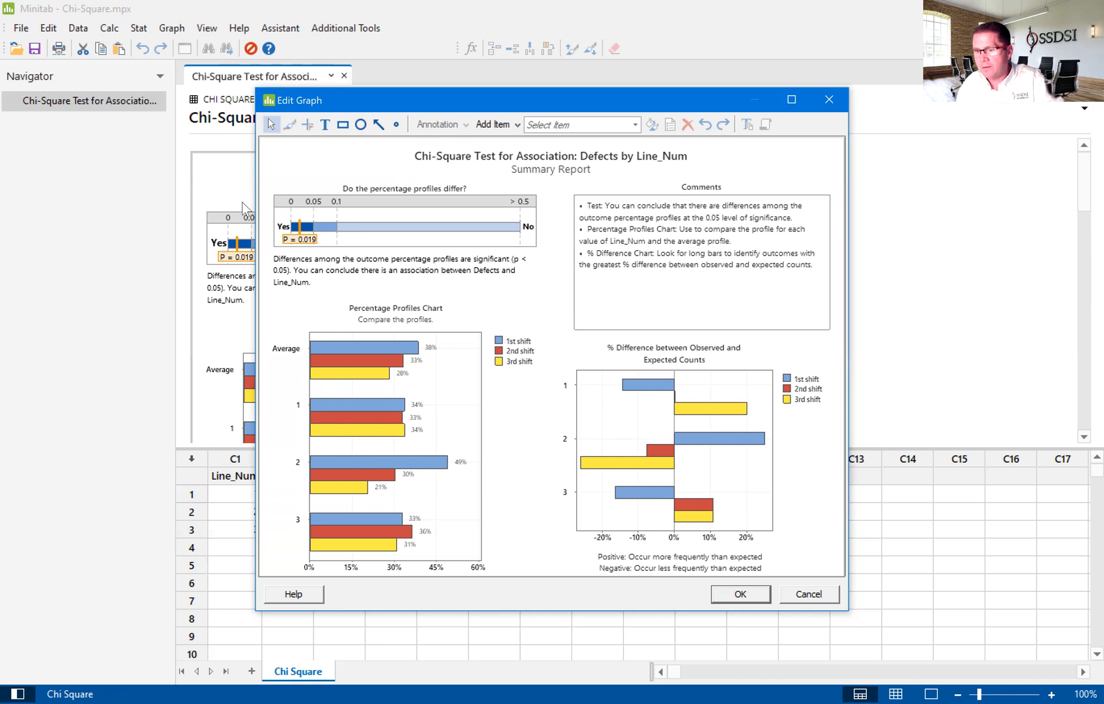
pyautogui.moveTo(311, 170)
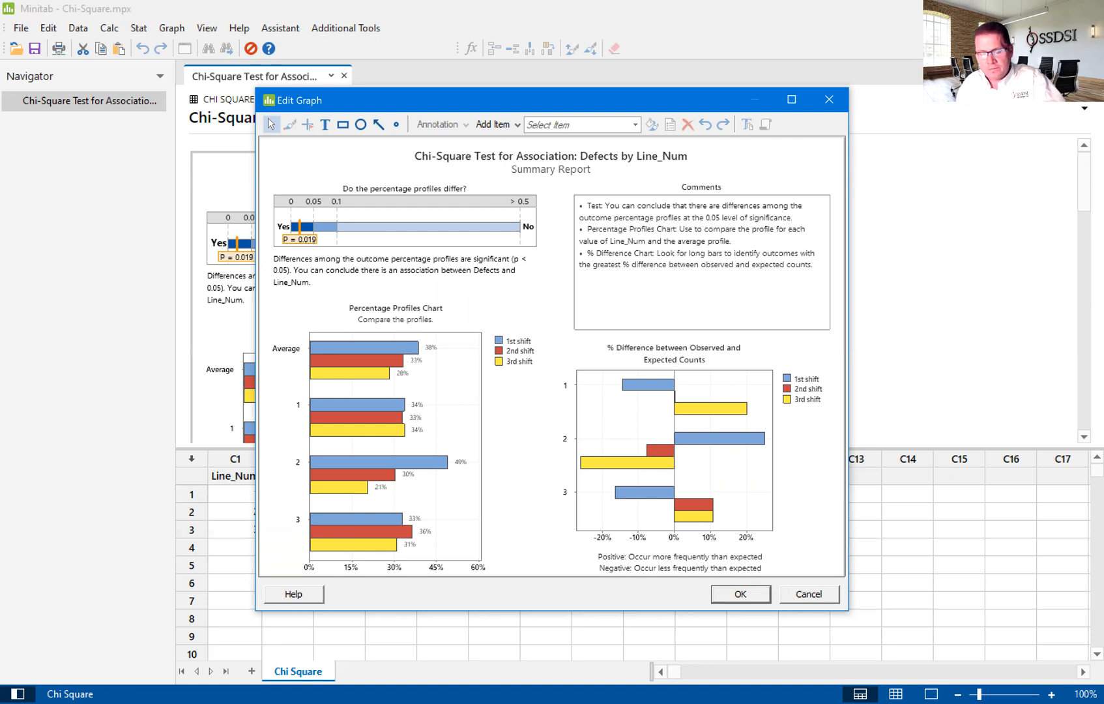
pyautogui.moveTo(416, 531)
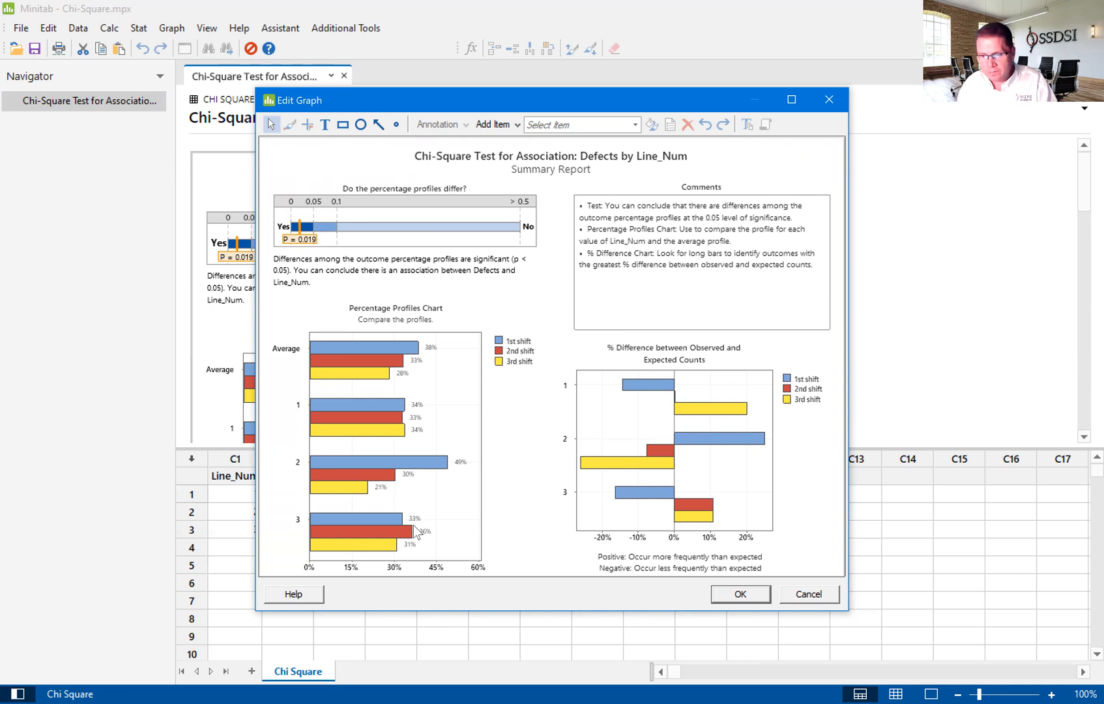
pyautogui.moveTo(528, 415)
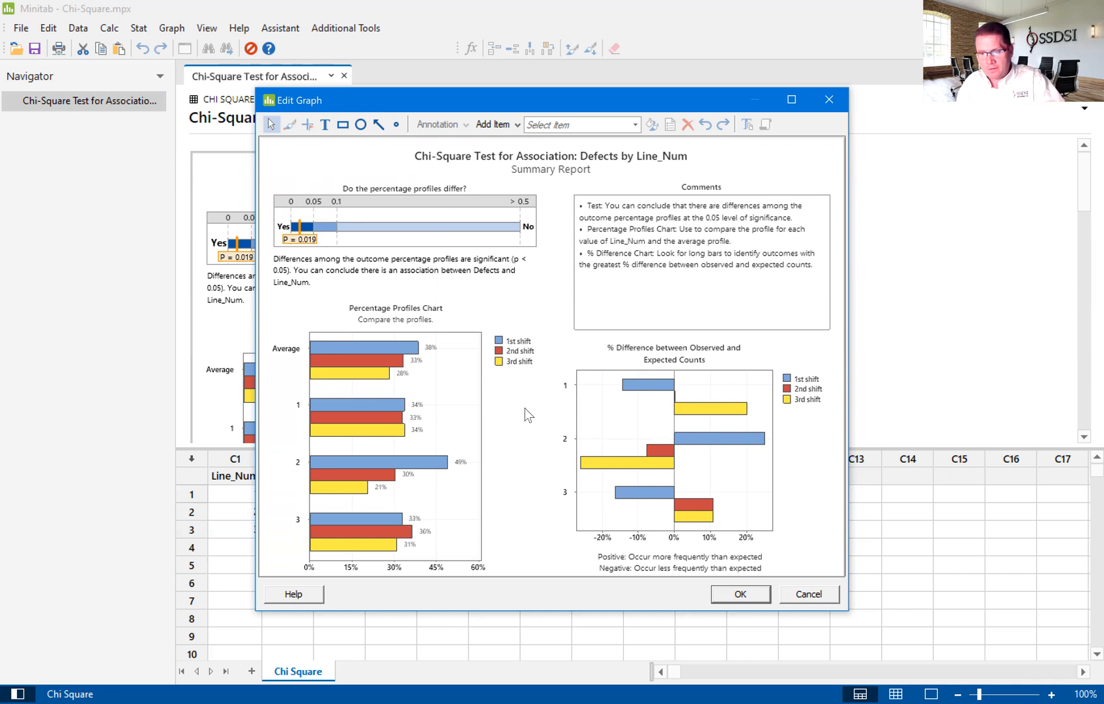
pyautogui.moveTo(442, 474)
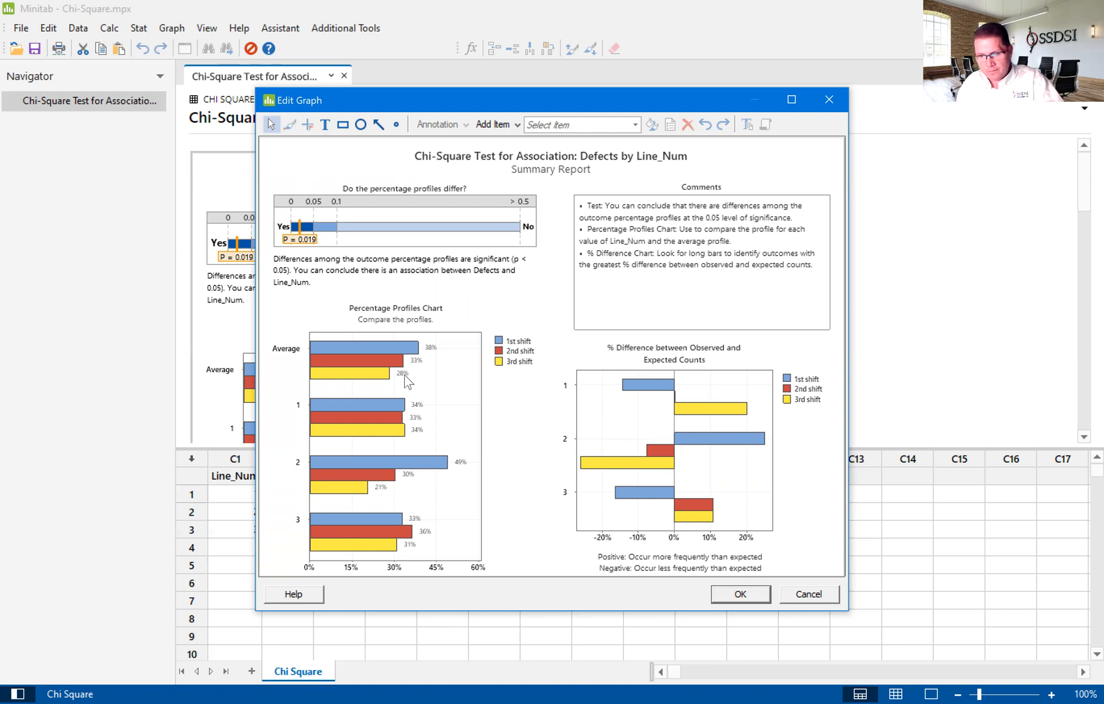
pyautogui.moveTo(405, 349)
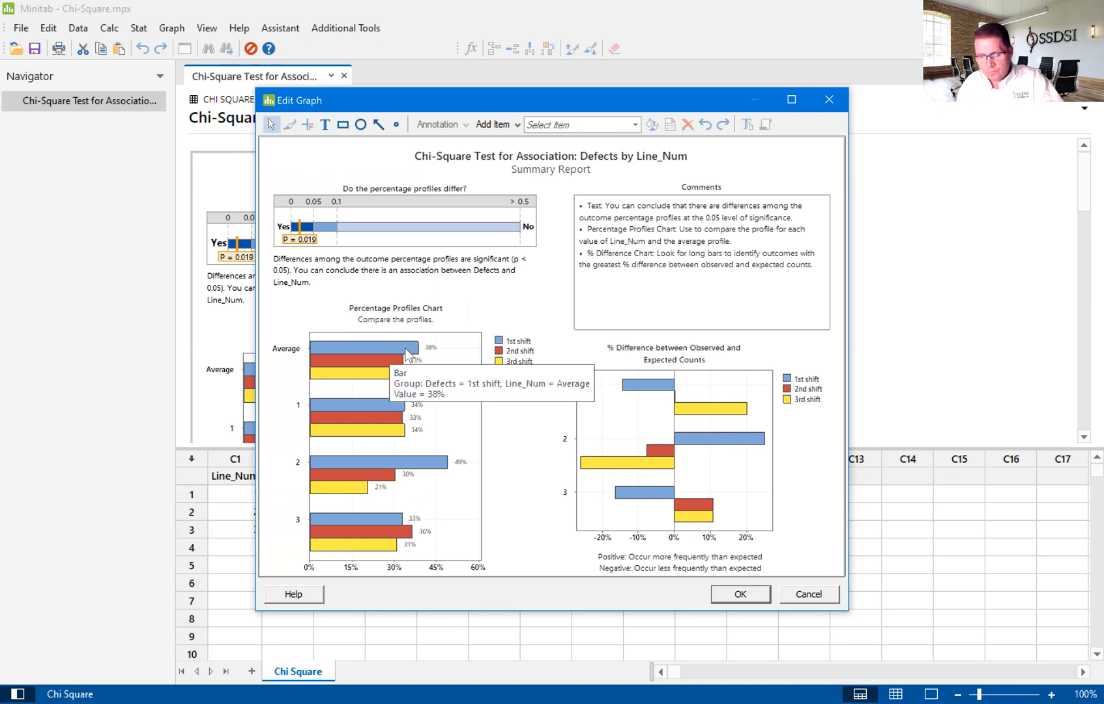
pyautogui.moveTo(370, 109)
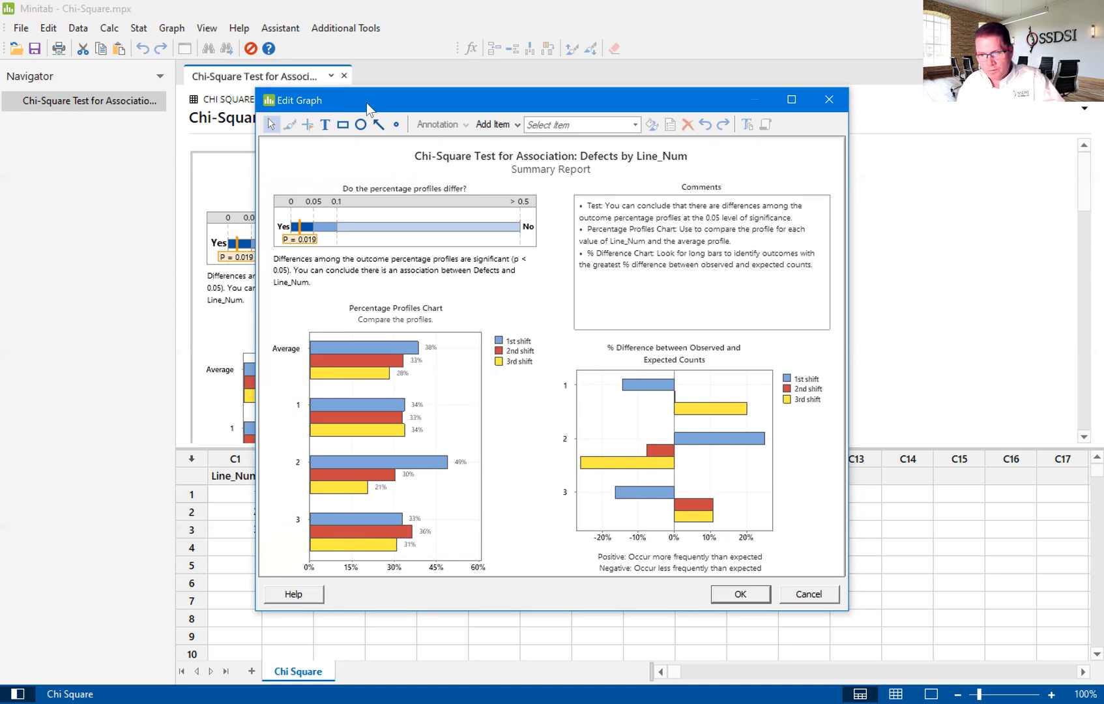
# Step: Drag the summary report window right to reveal the worksheet's shift counts
pyautogui.moveTo(371, 100); pyautogui.dragTo(498, 129)
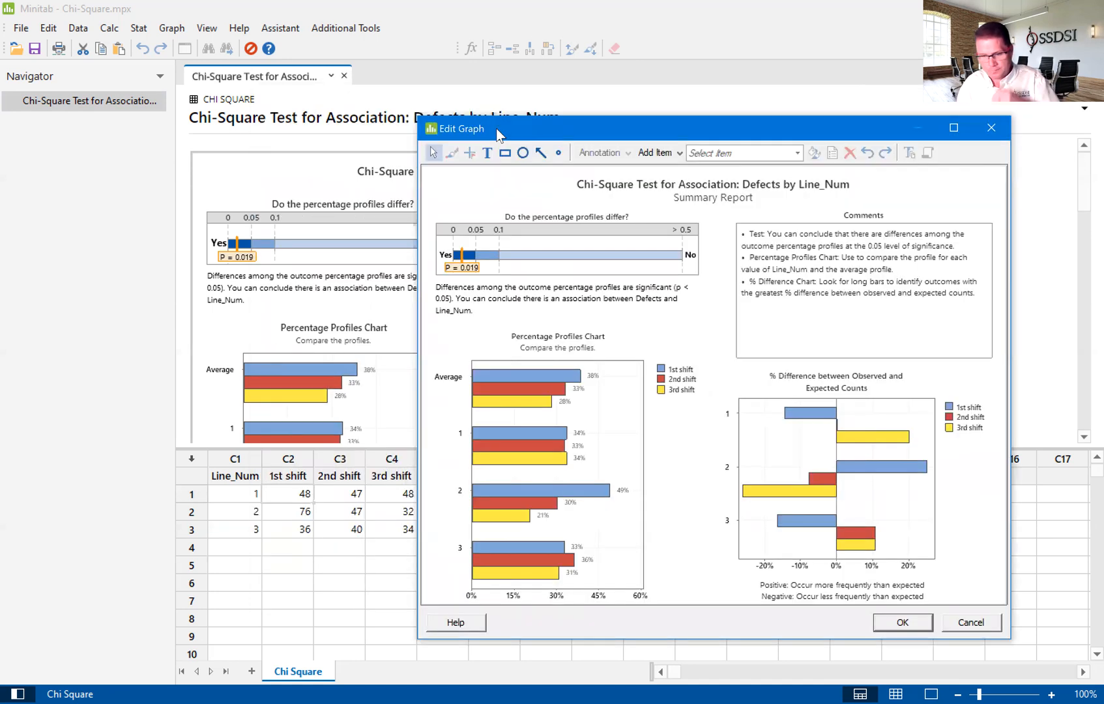
pyautogui.moveTo(612, 380)
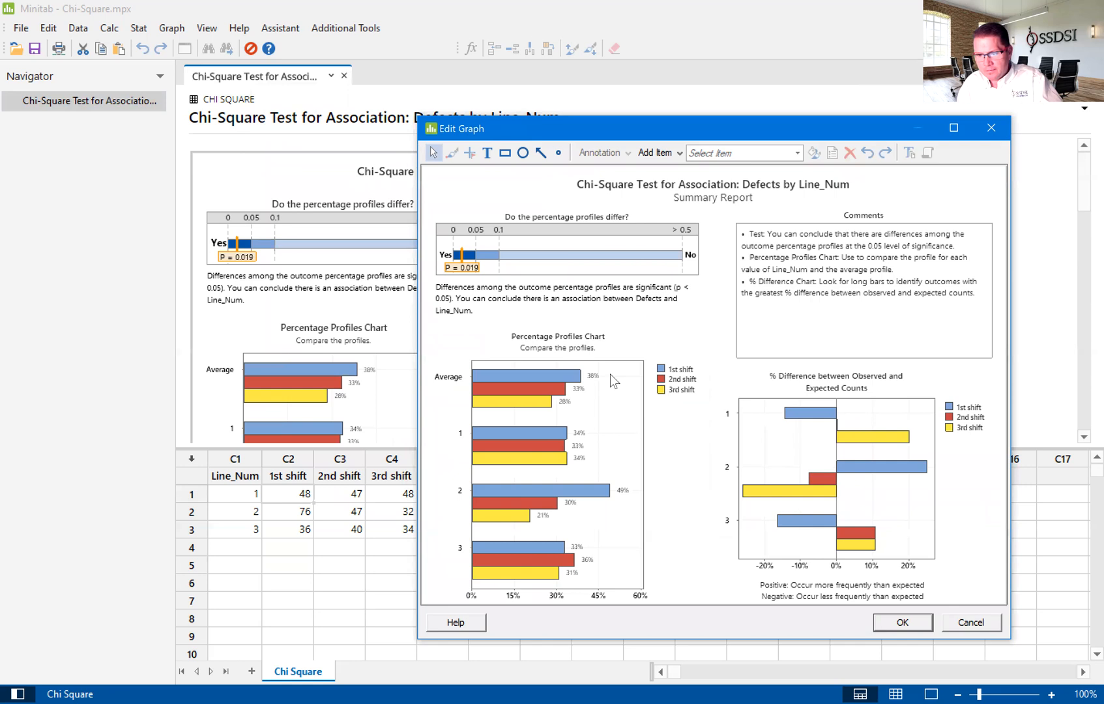
pyautogui.moveTo(572, 395)
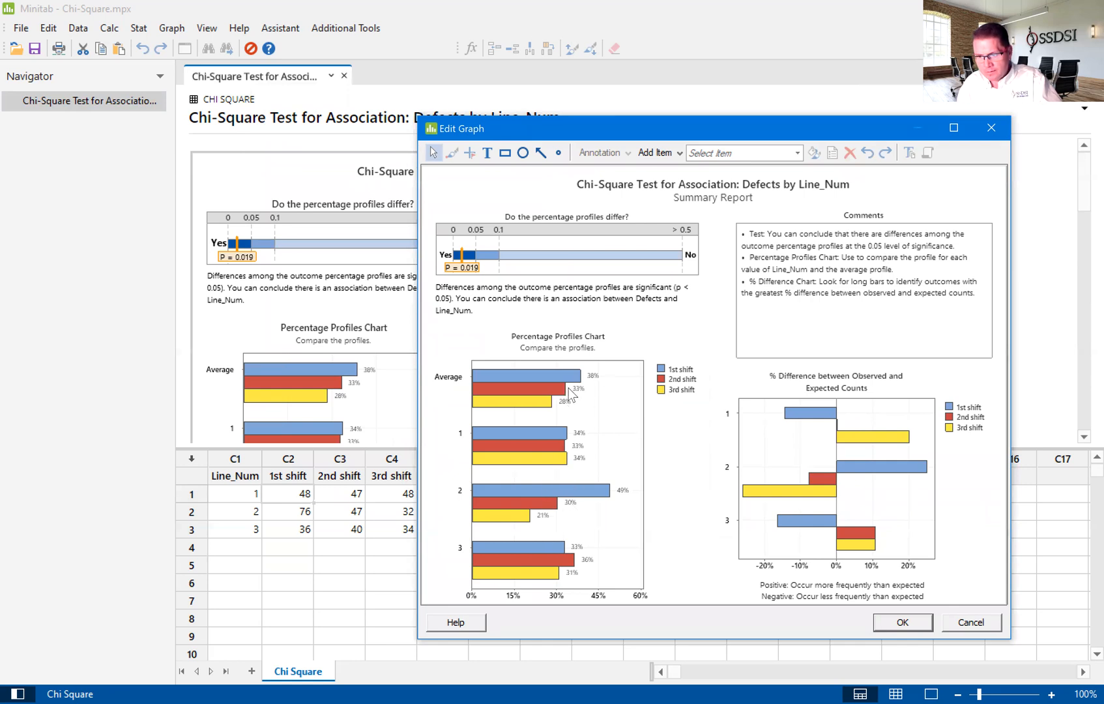
pyautogui.moveTo(556, 428)
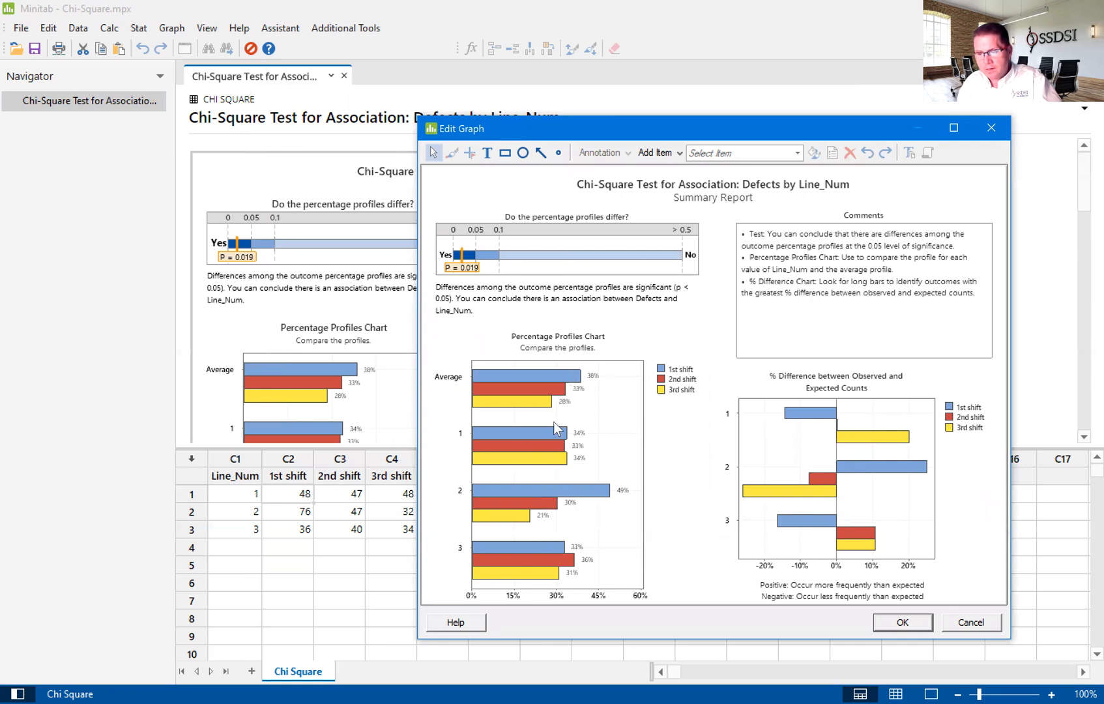
pyautogui.moveTo(578, 447)
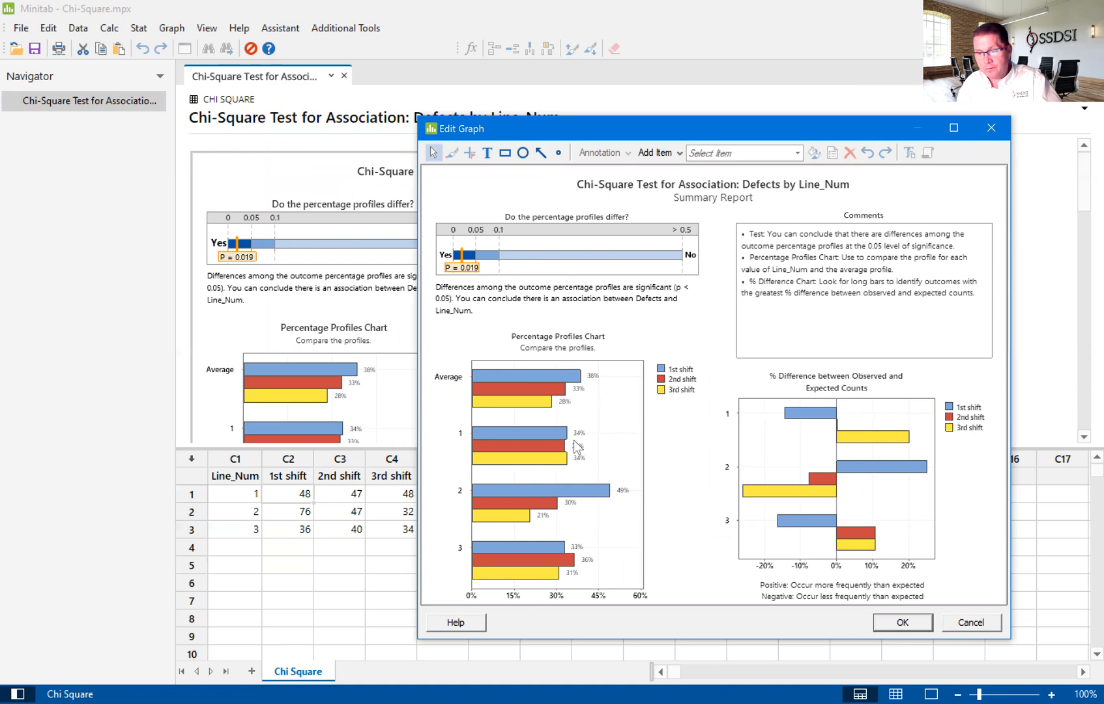
pyautogui.moveTo(607, 465)
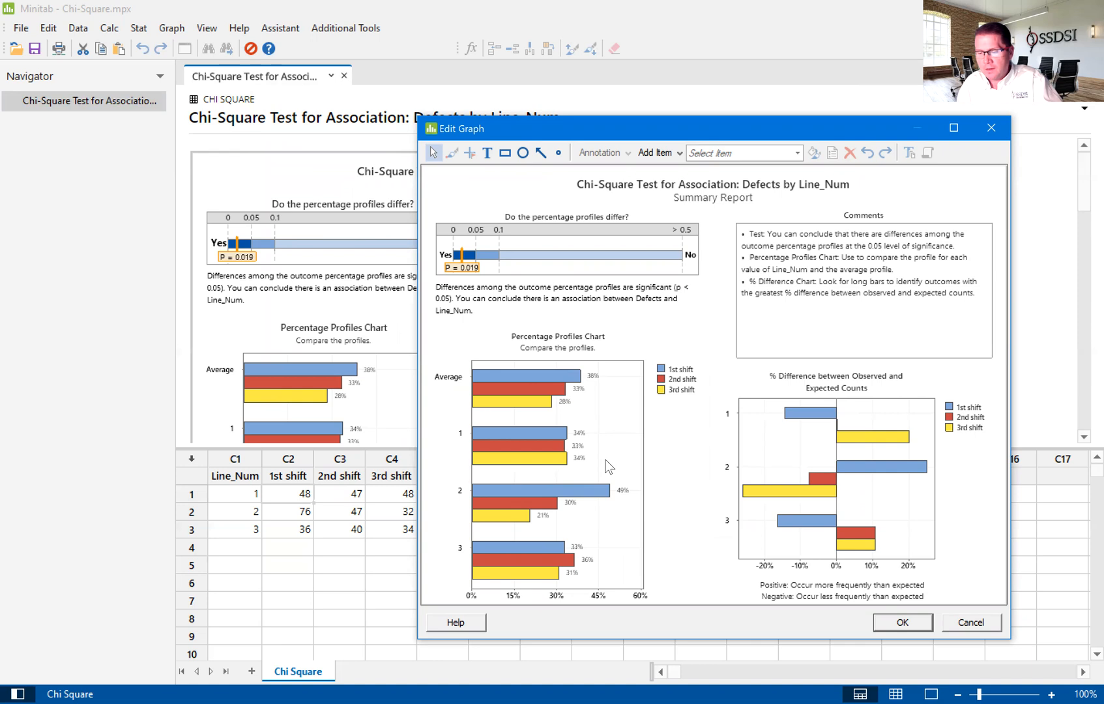
pyautogui.moveTo(614, 492)
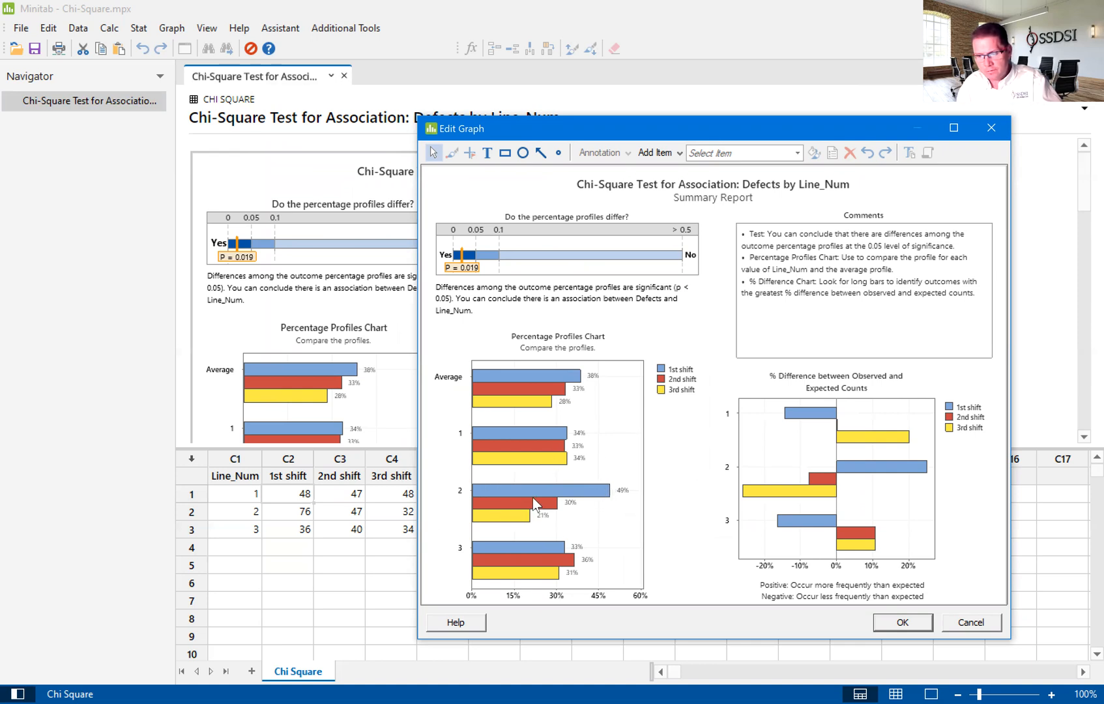
pyautogui.moveTo(450, 500)
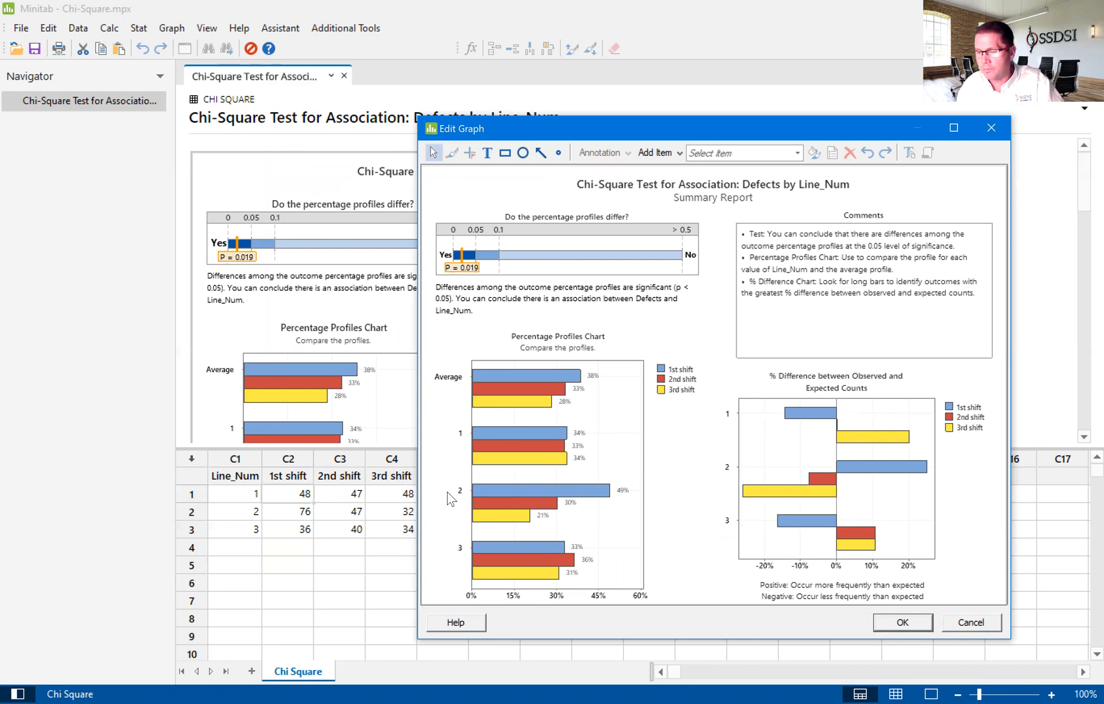
pyautogui.moveTo(816, 380)
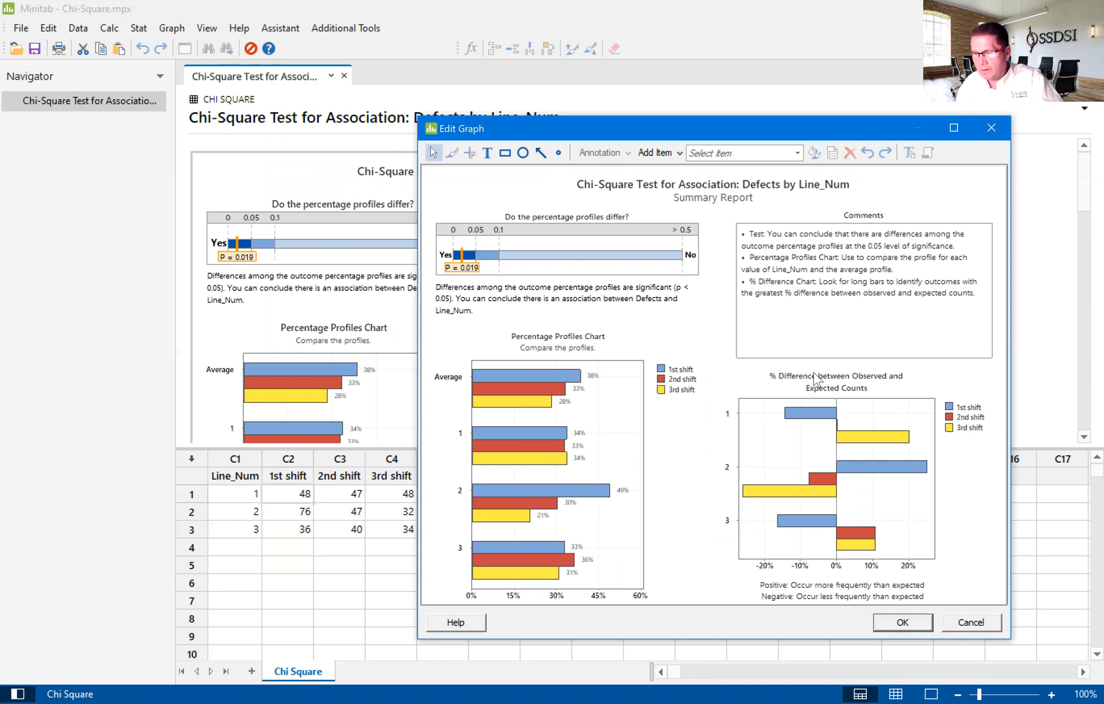
pyautogui.moveTo(894, 379)
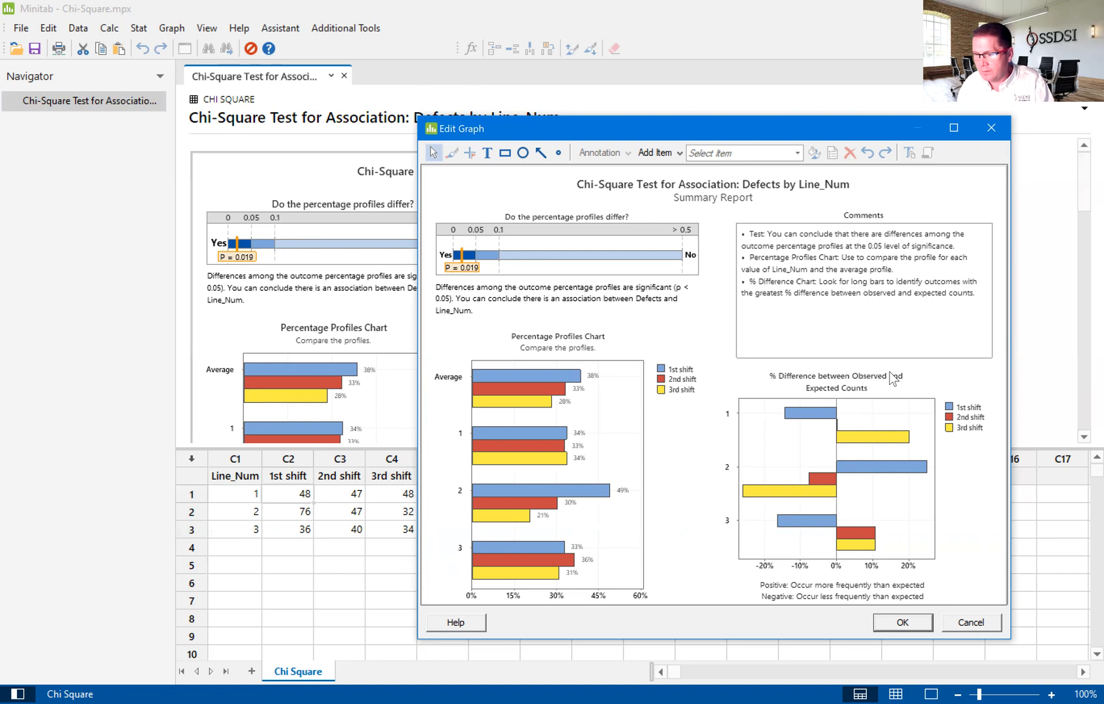
pyautogui.moveTo(771, 563)
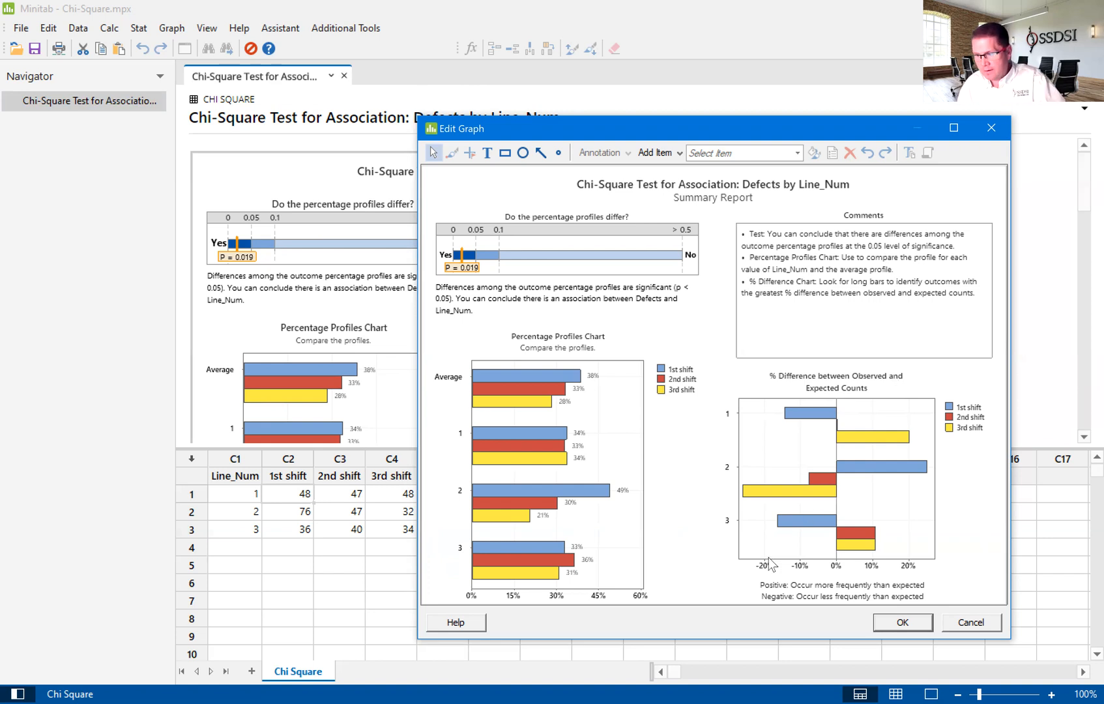
pyautogui.moveTo(919, 460)
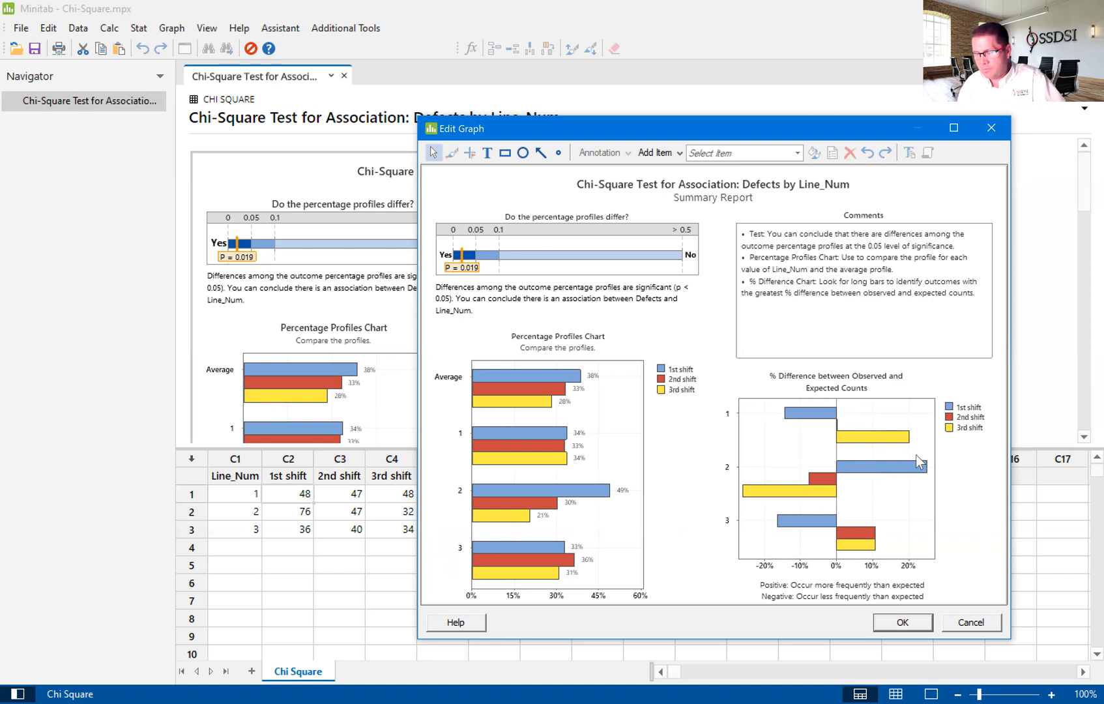
pyautogui.moveTo(482, 482)
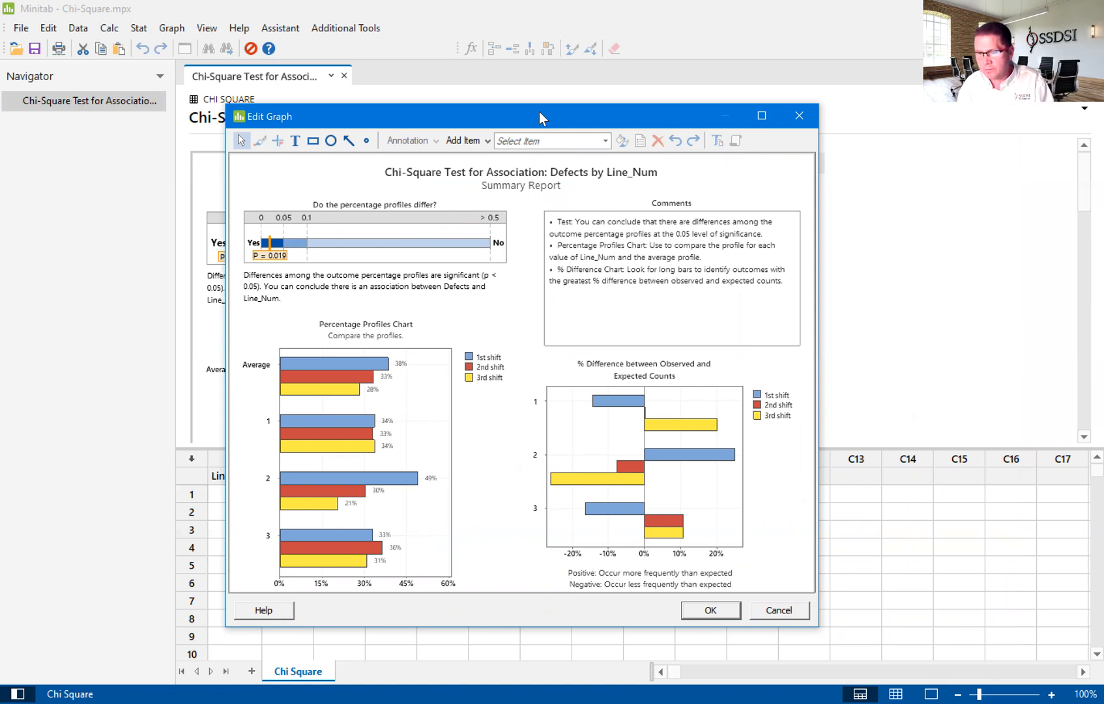
pyautogui.moveTo(359, 482)
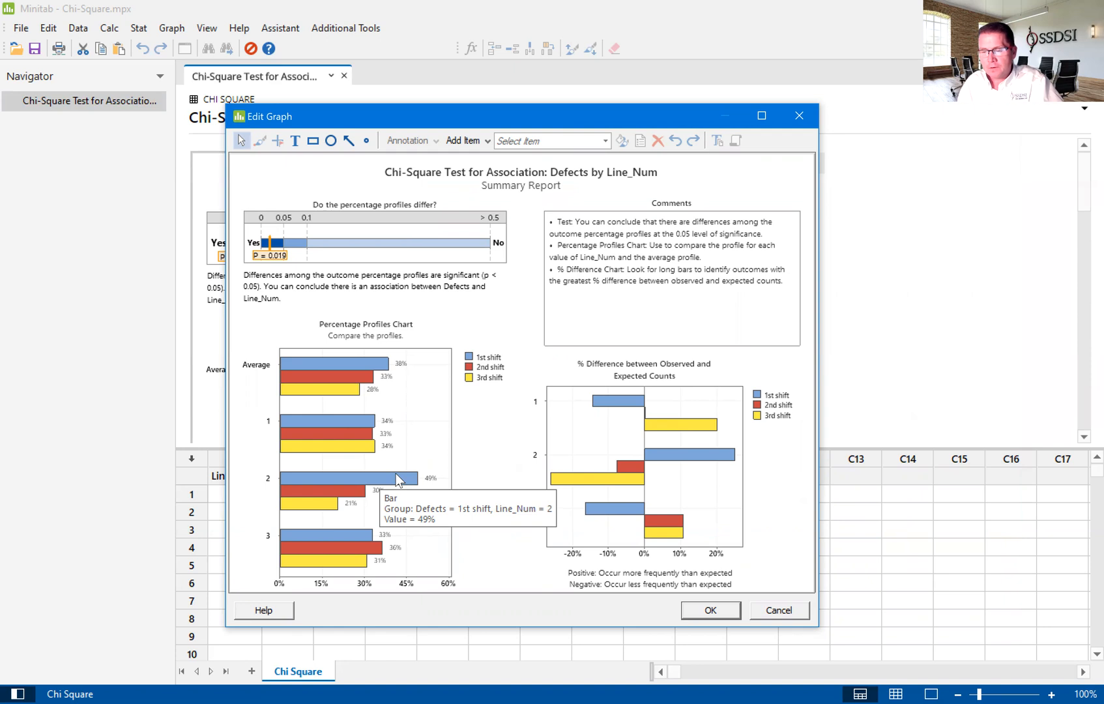
pyautogui.moveTo(410, 491)
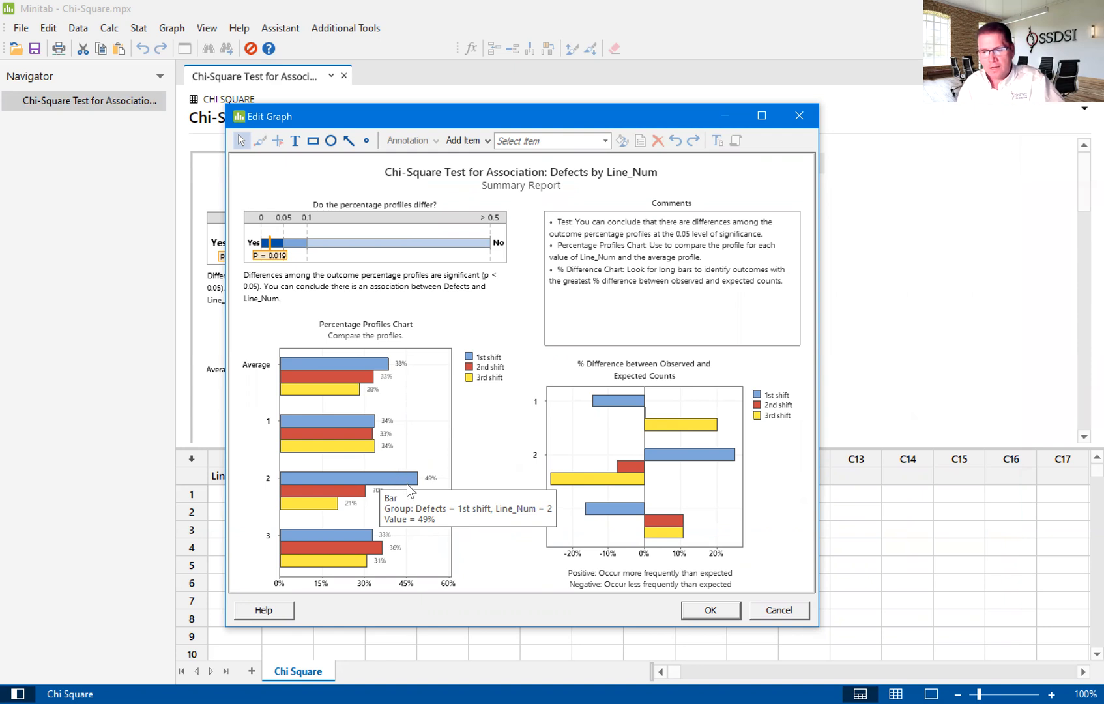
pyautogui.moveTo(398, 483)
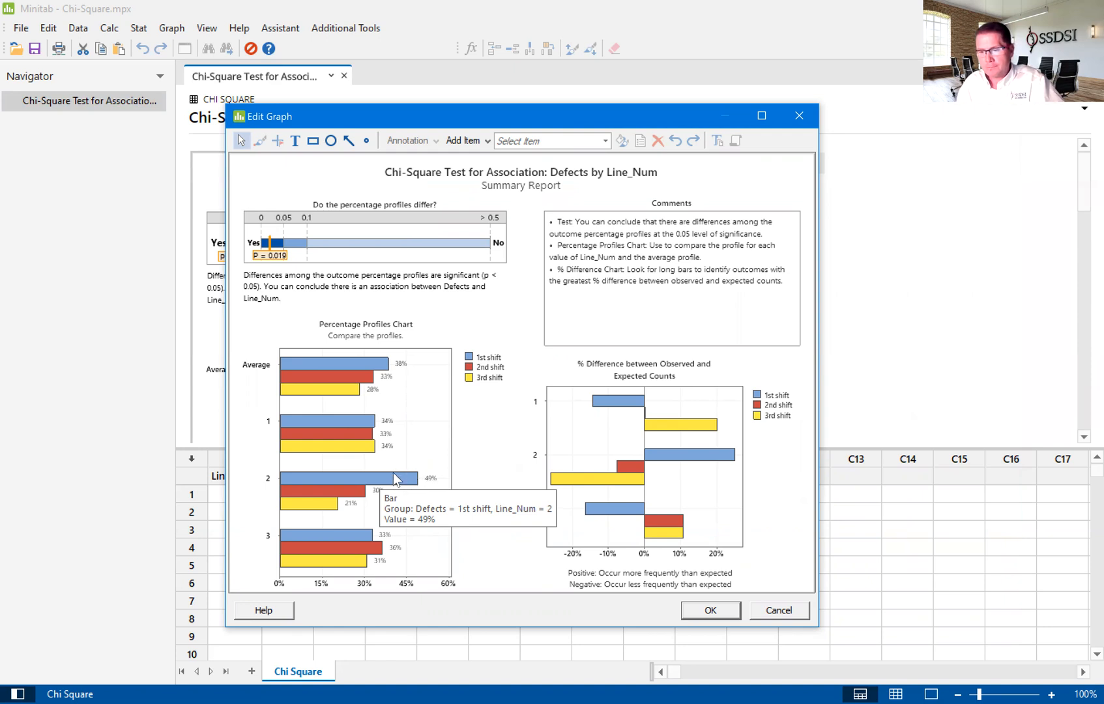
pyautogui.moveTo(412, 479)
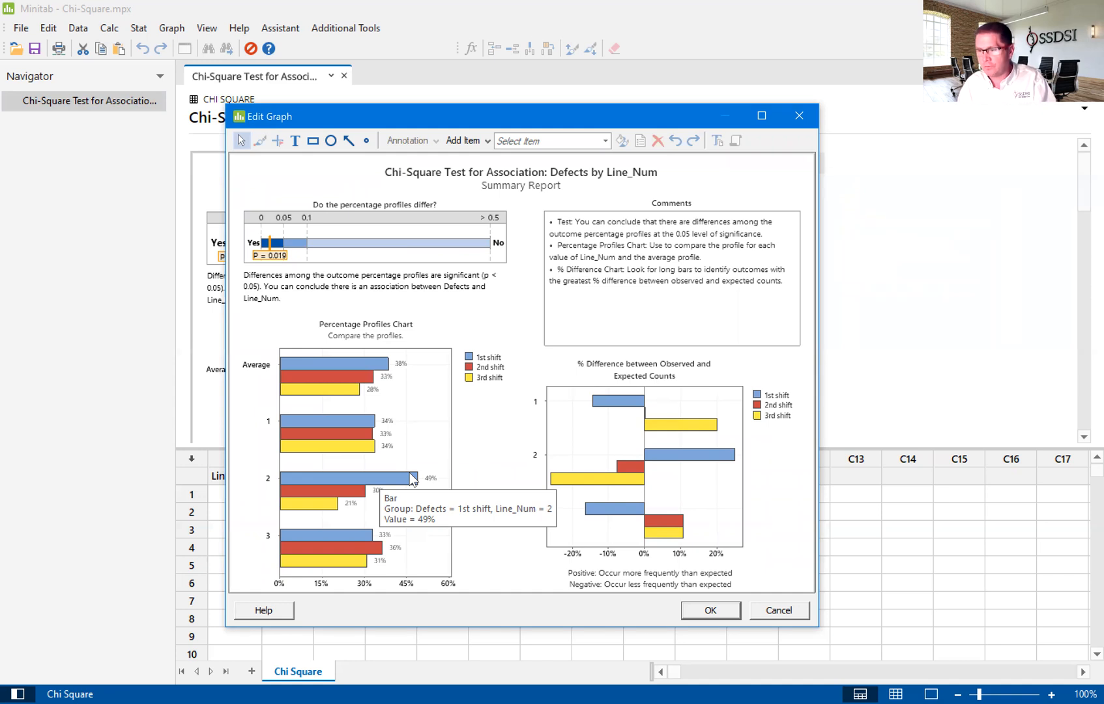
pyautogui.moveTo(194, 60)
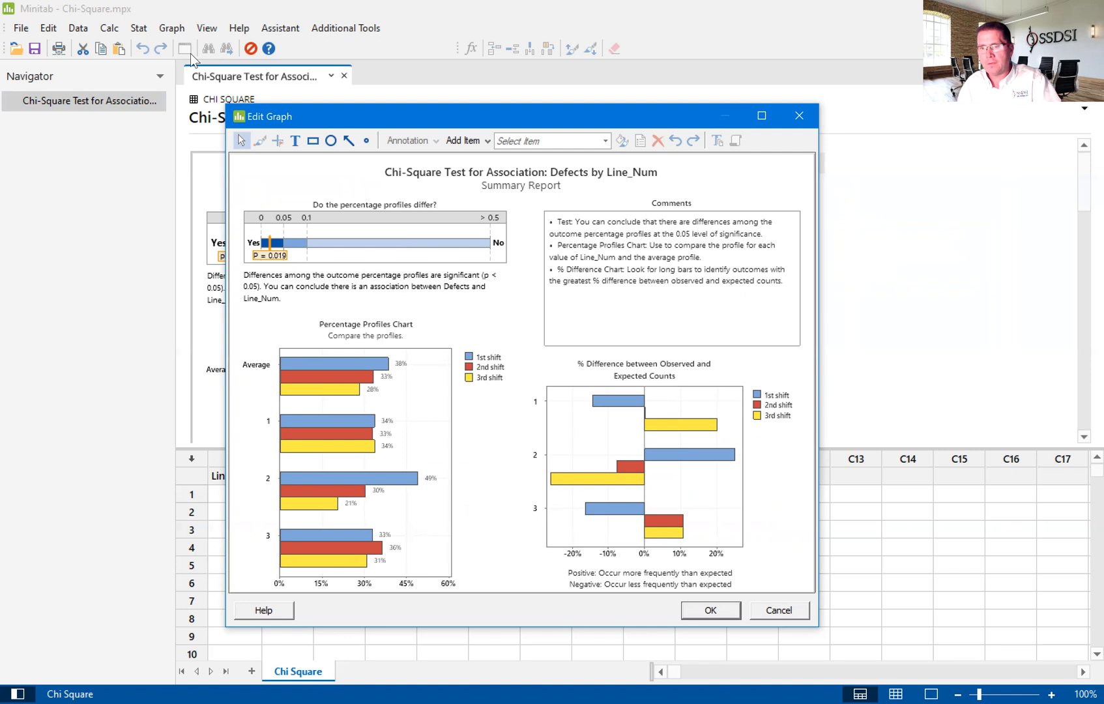